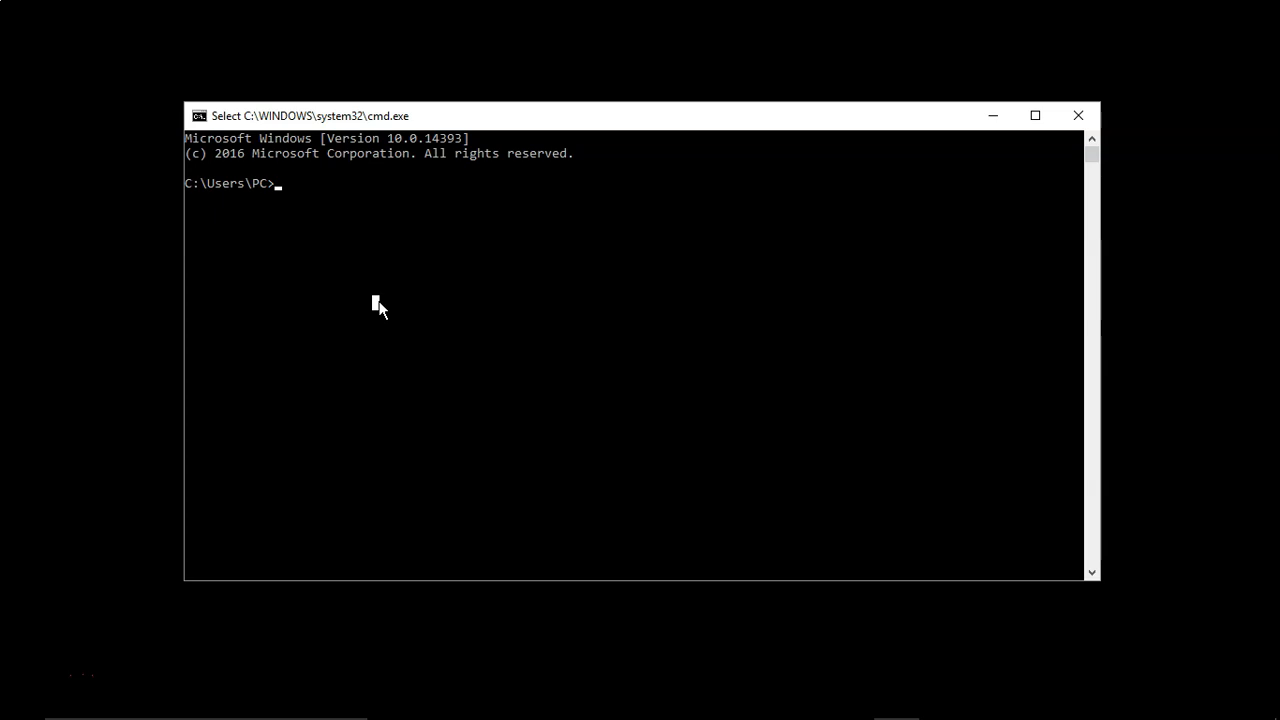
- Change into Desktop\python and show the conda environment info (conda 4.7.12, Python 3.7.4)
type("cd")
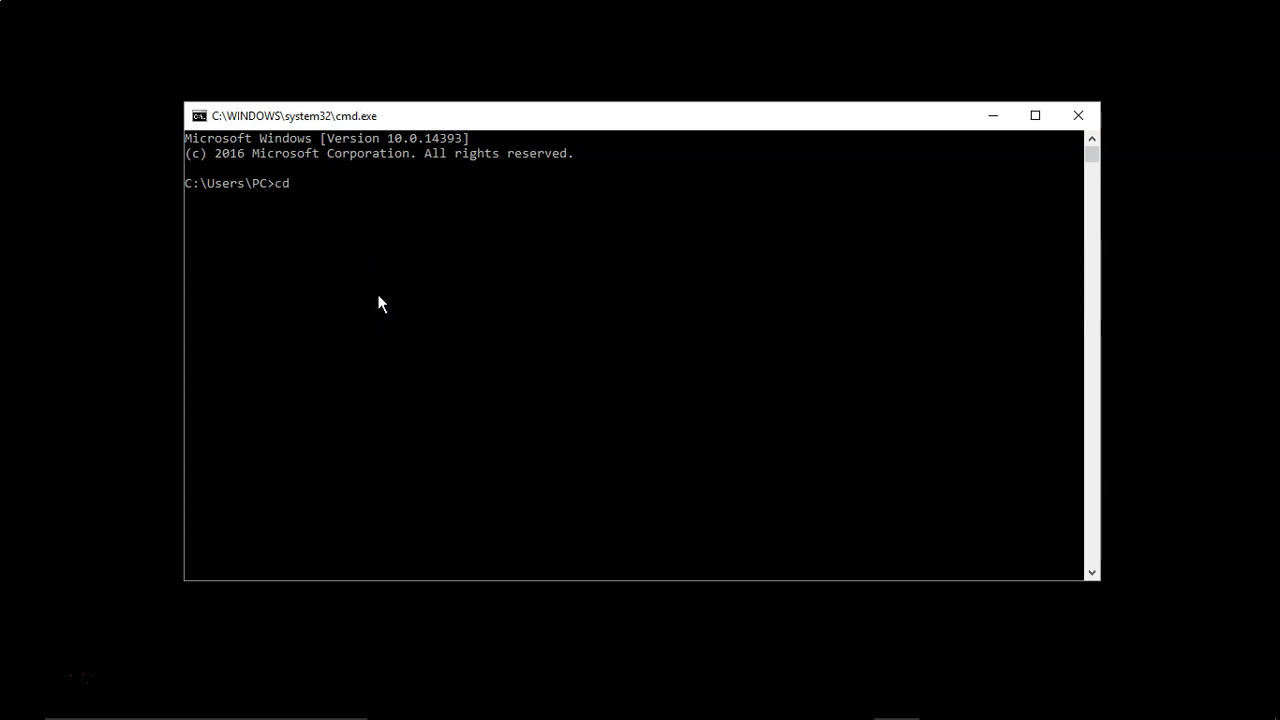
type("Desktop")
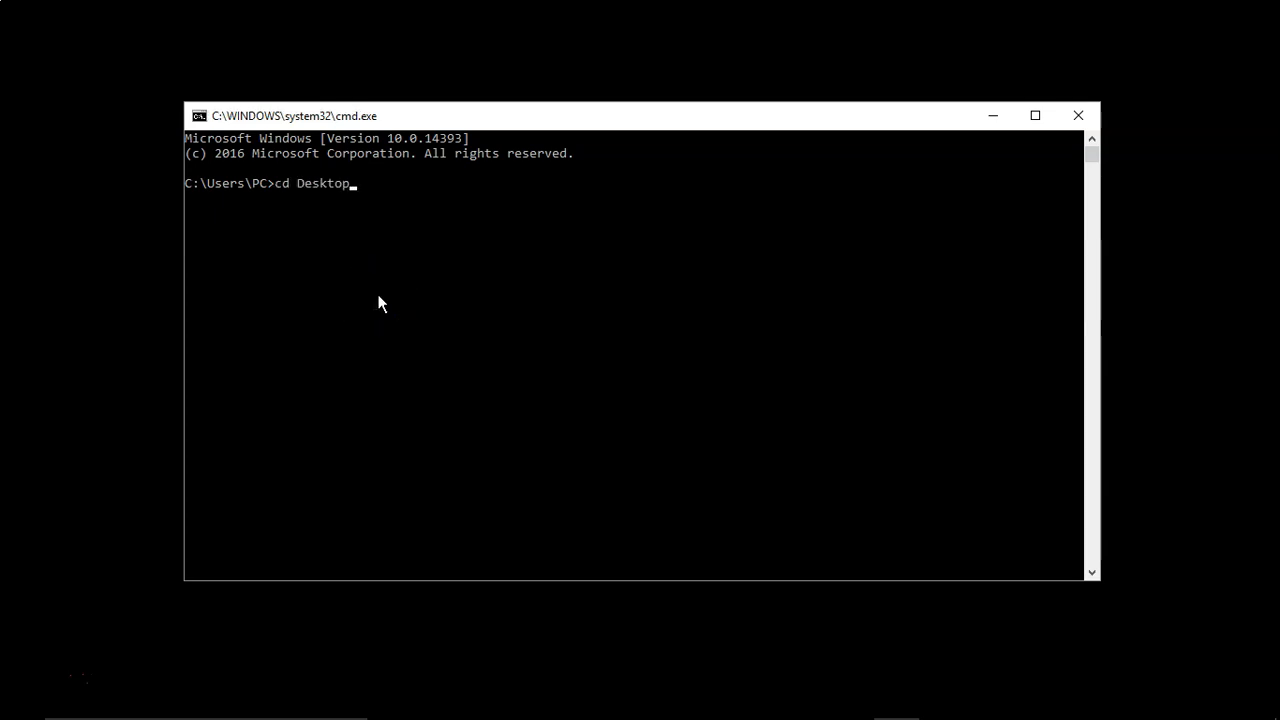
type("cd python")
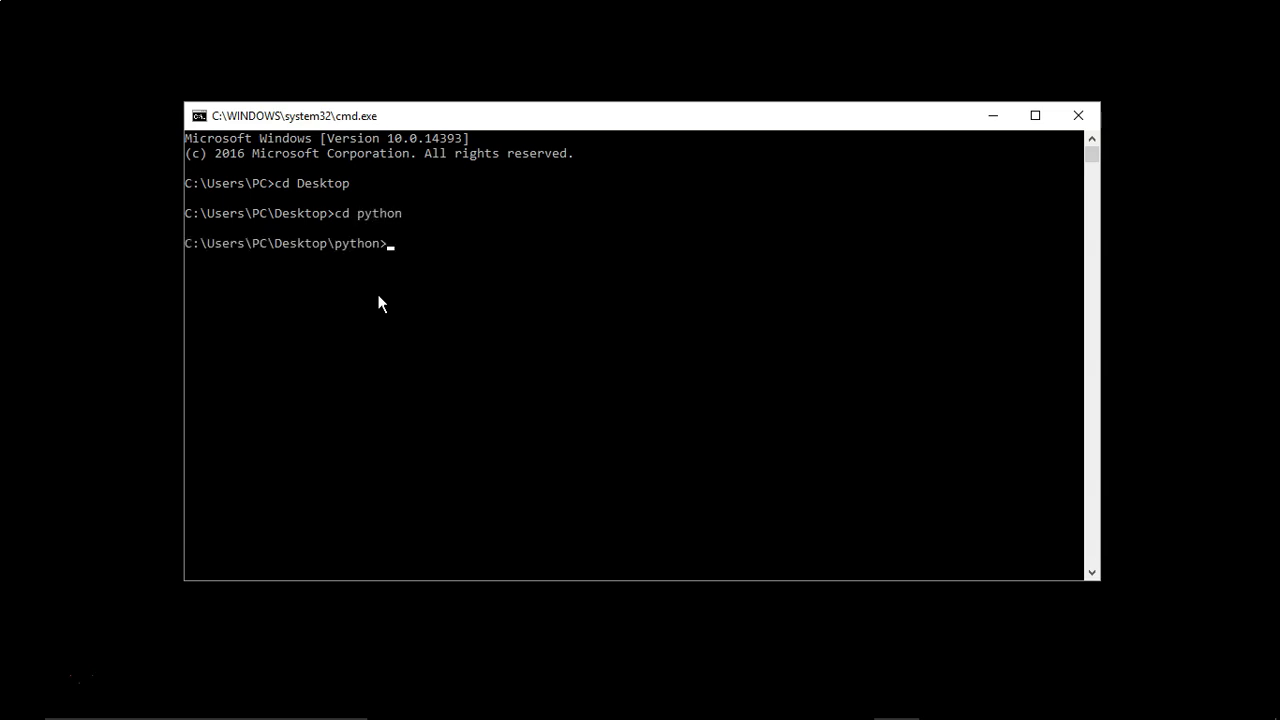
type("conda info")
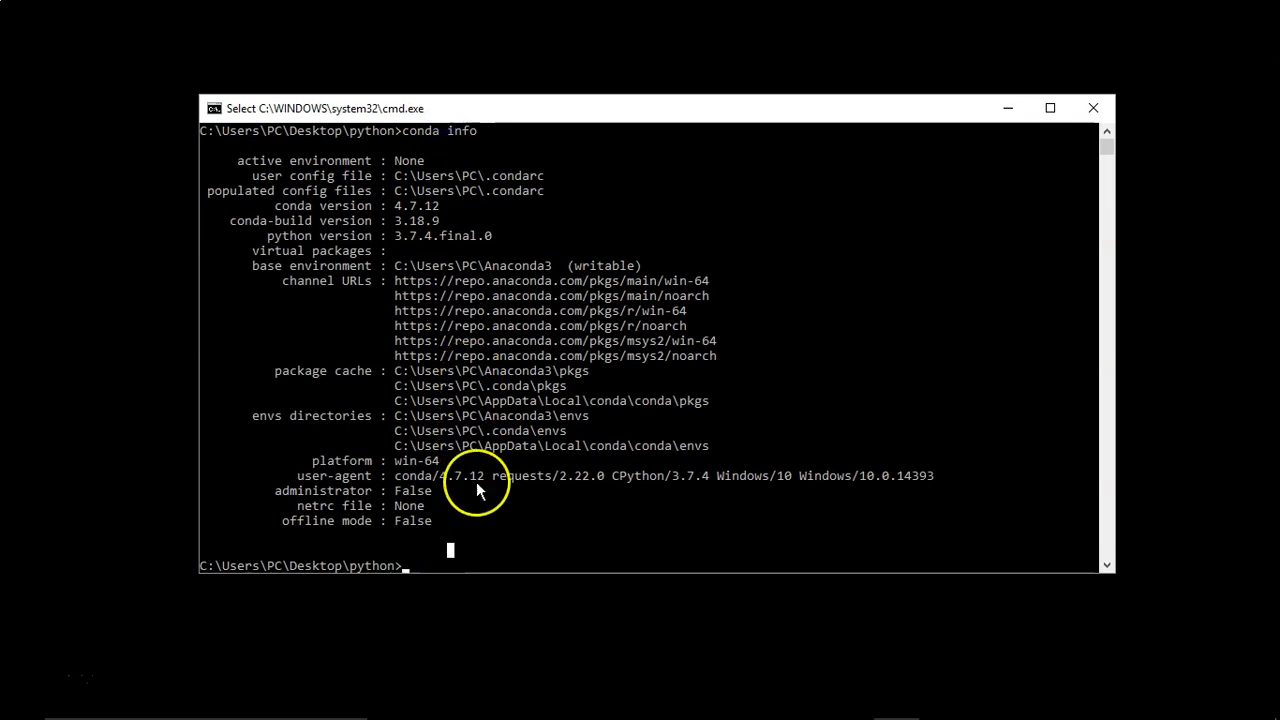
mouse_move(420, 564)
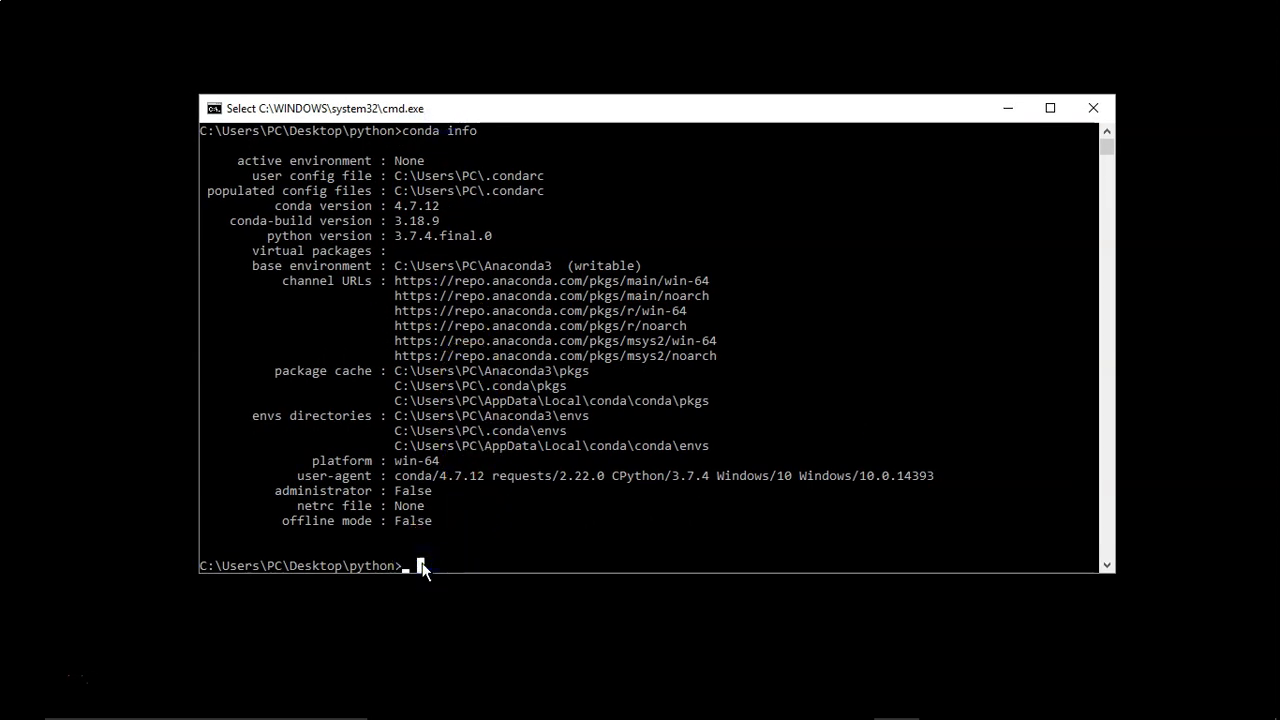
- Run pip install numpy, which reports numpy 1.16.5 already satisfied
type("pi")
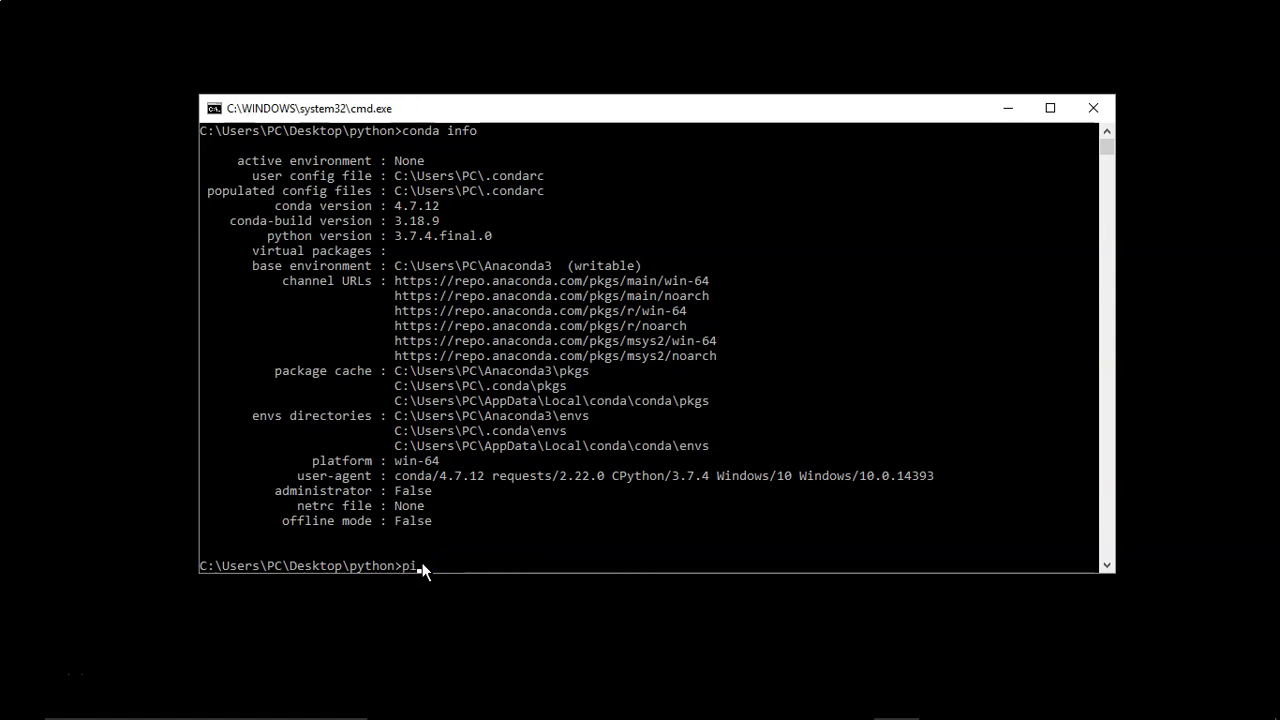
type("p")
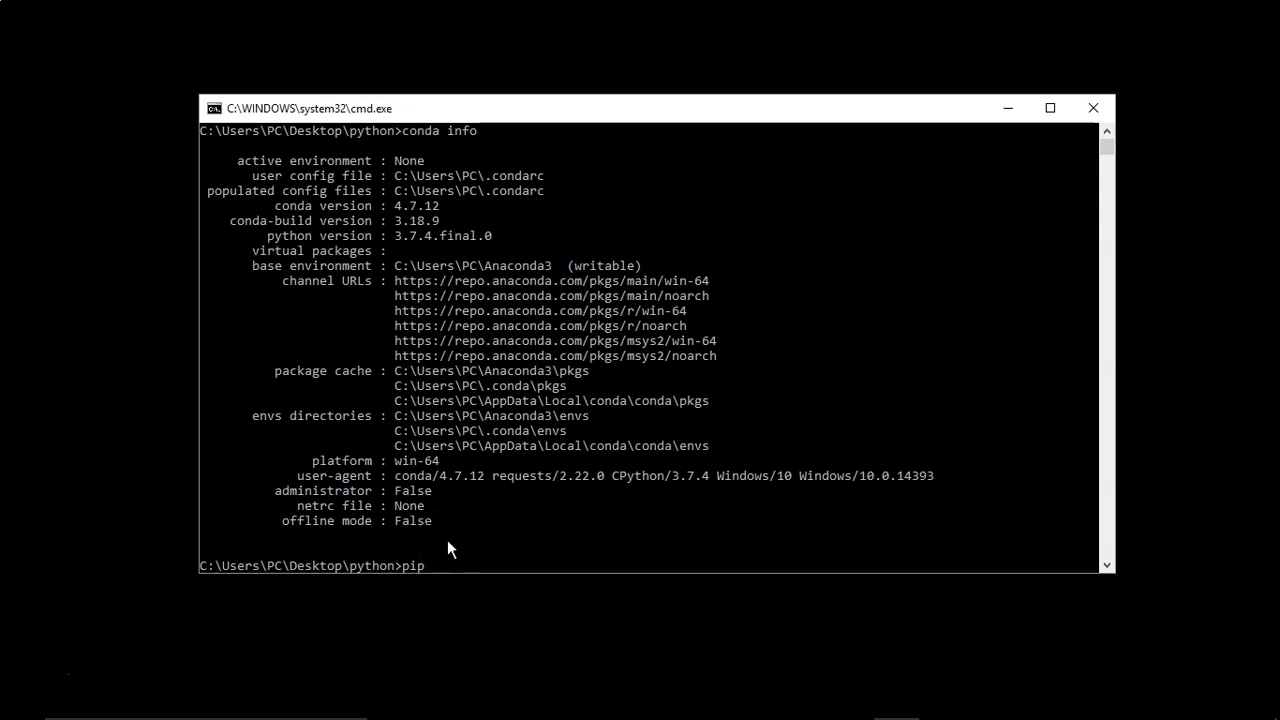
type("insta")
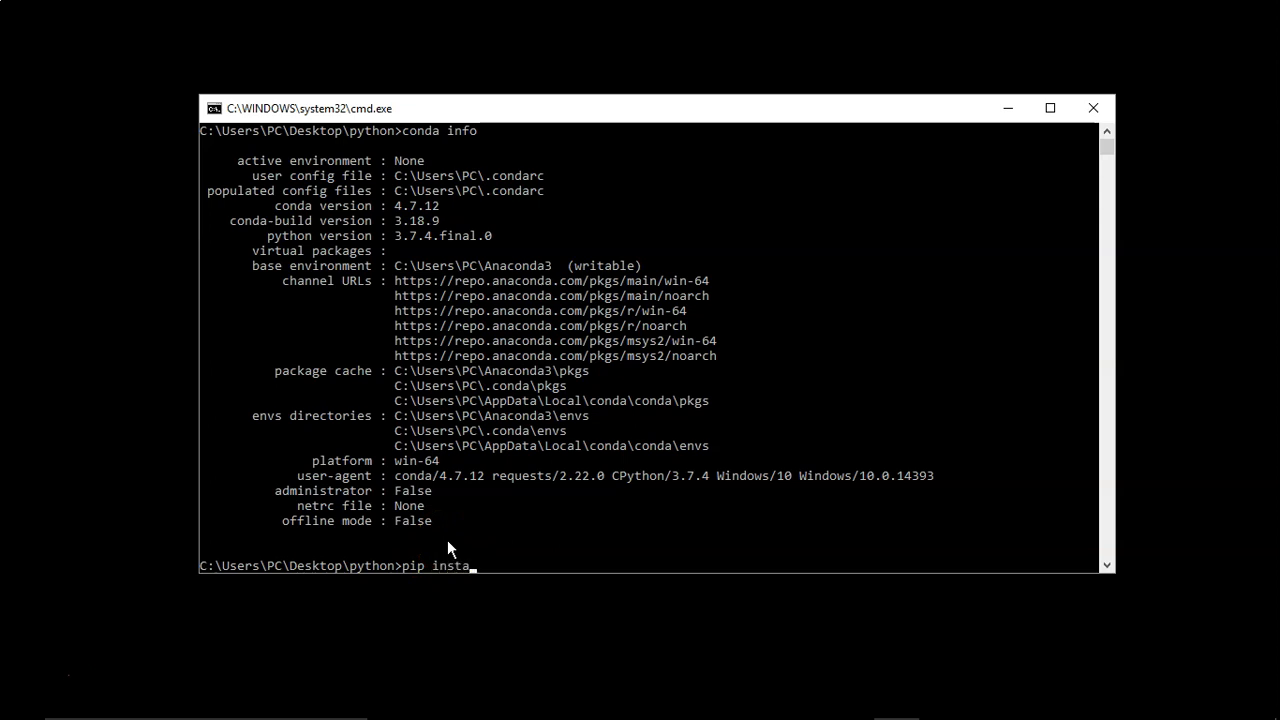
type("ll")
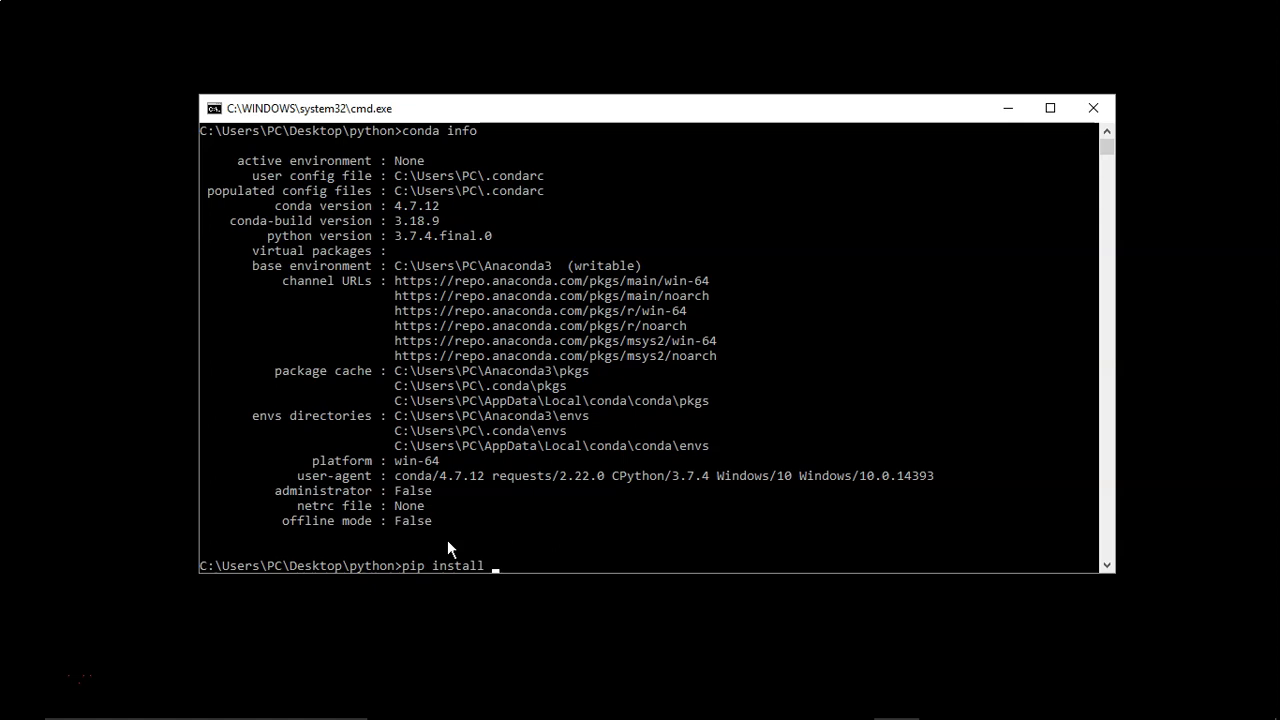
type("n")
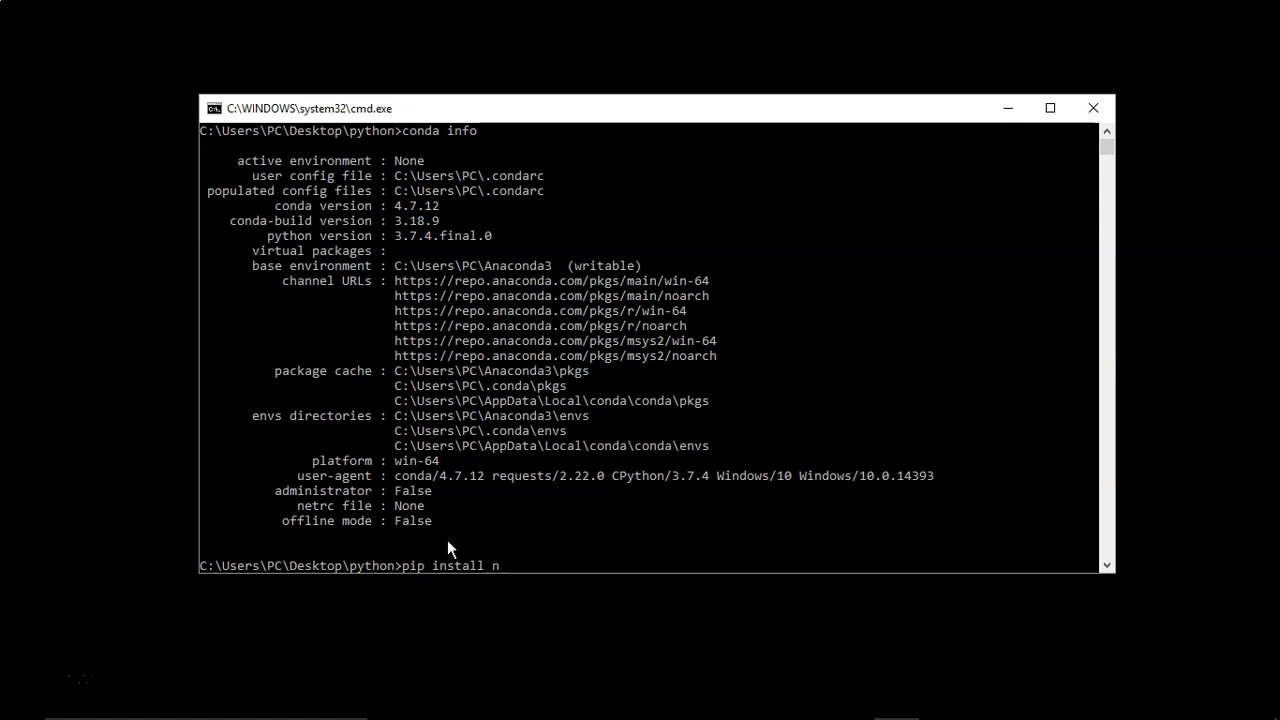
type("umpy")
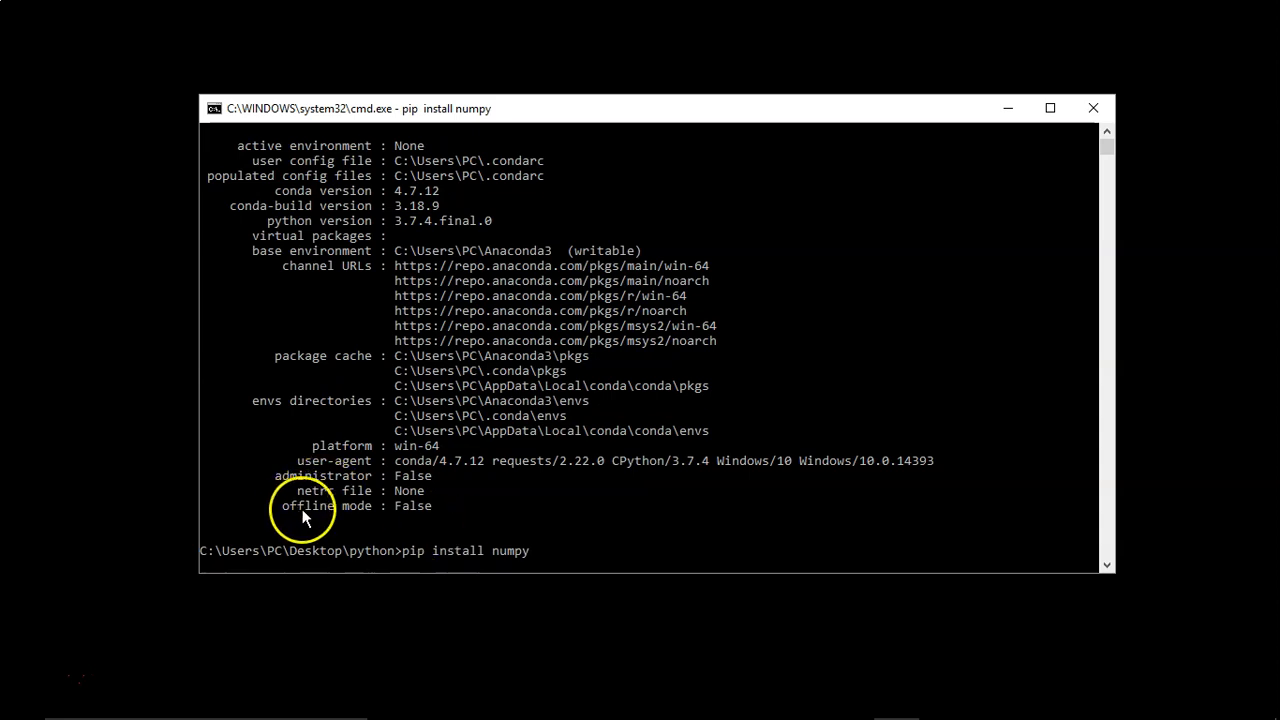
mouse_move(524, 560)
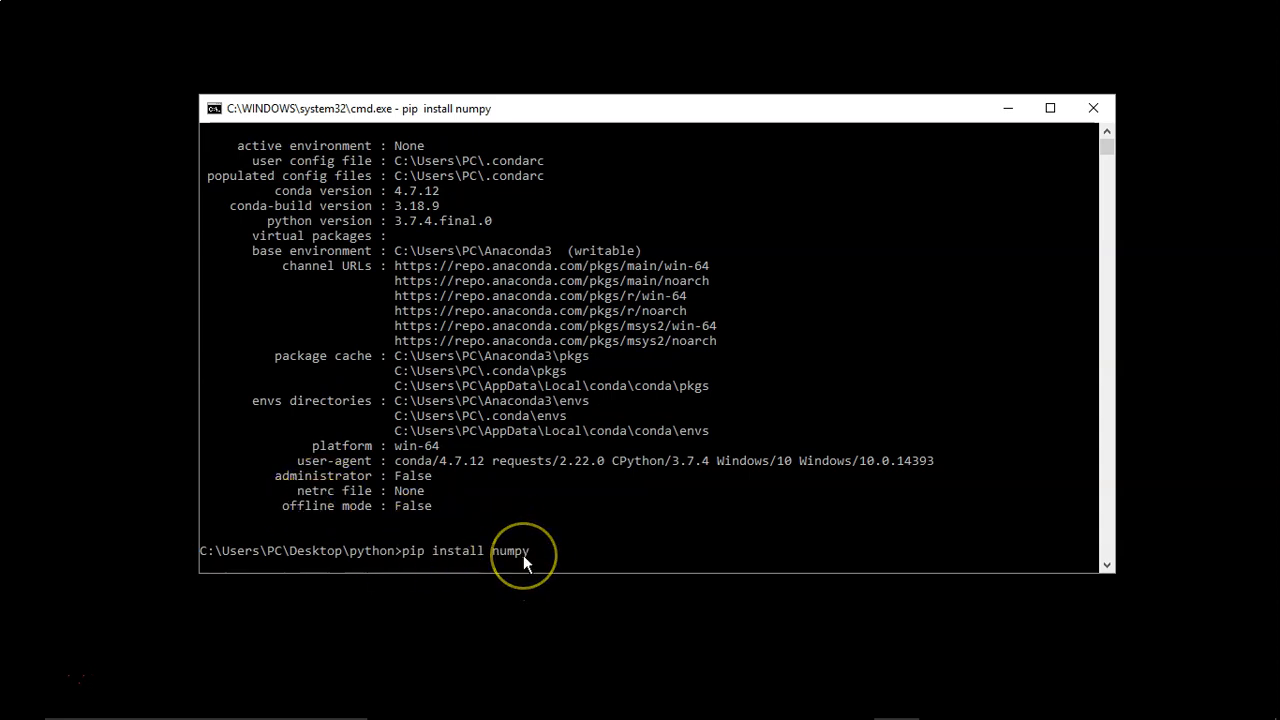
key("enter")
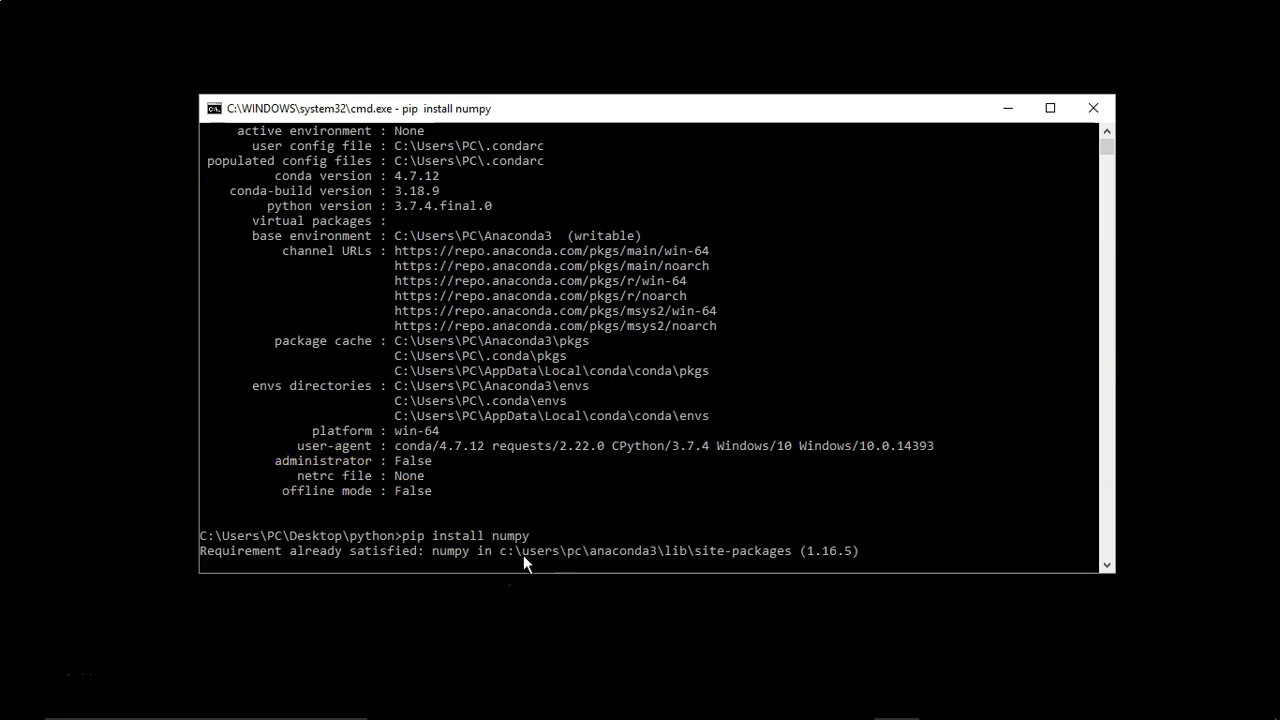
mouse_move(508, 564)
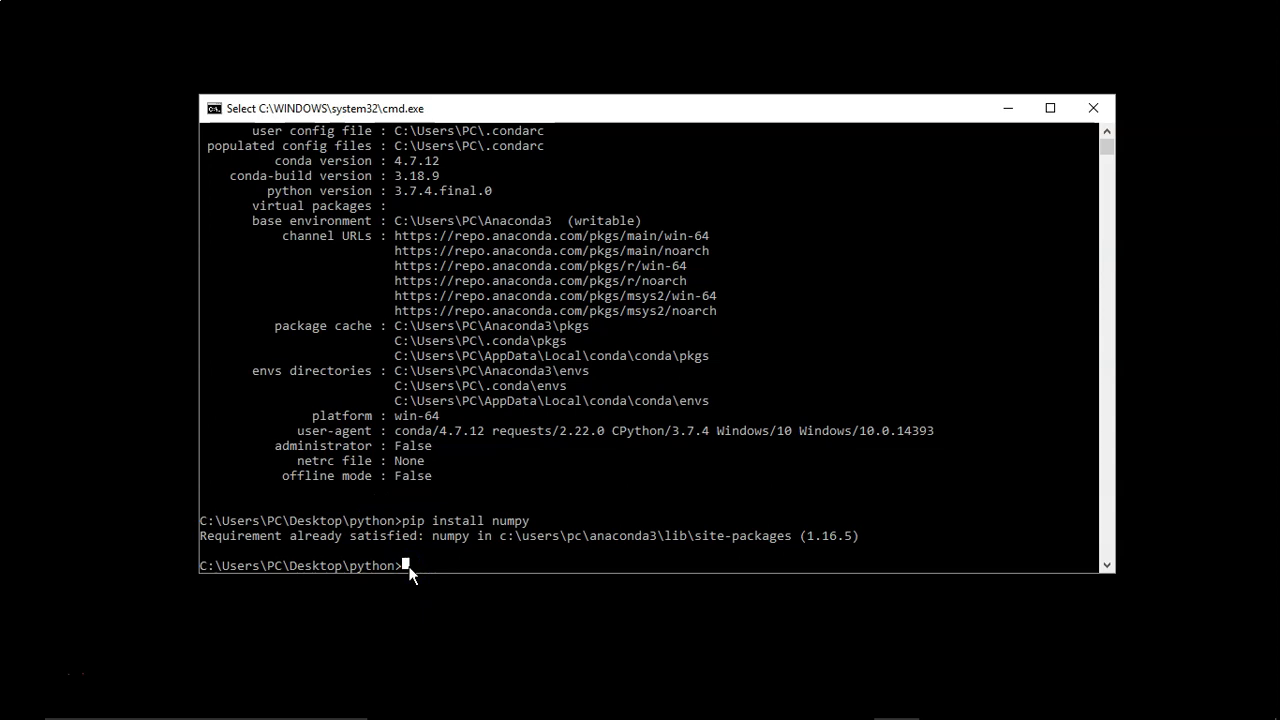
- Run conda install numpy to request numpy through conda as well
type("c")
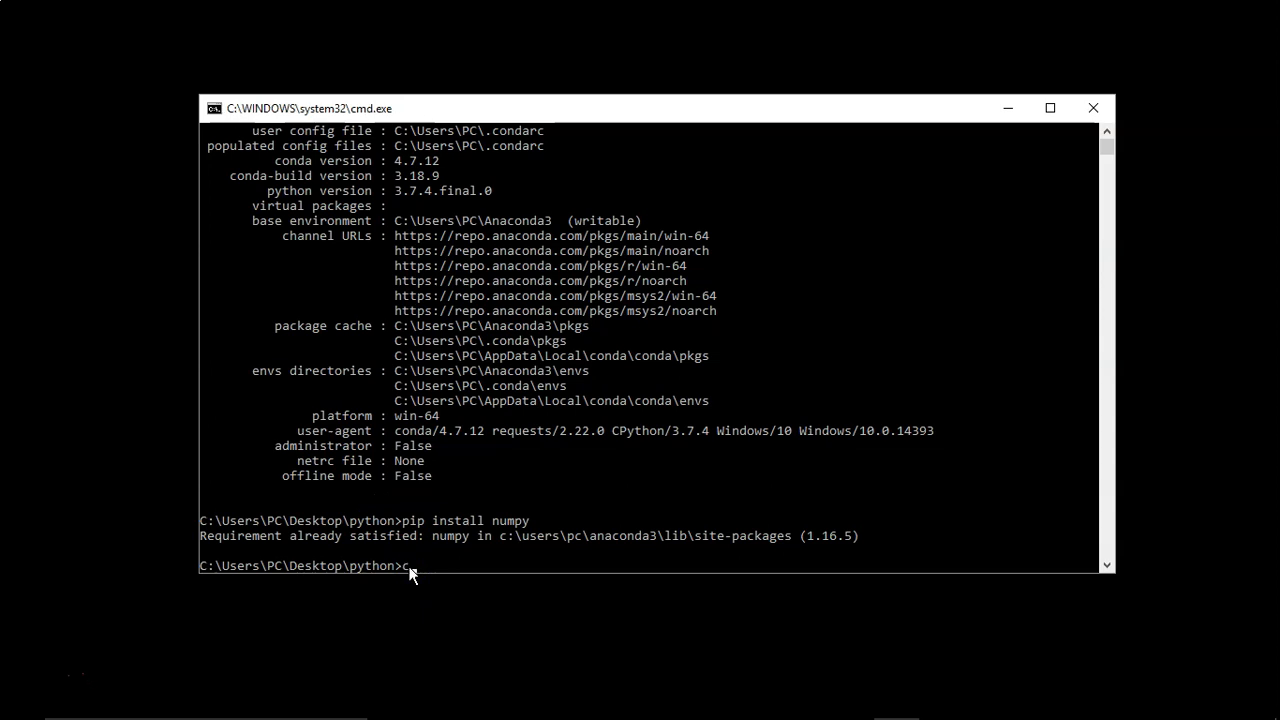
type("conda install")
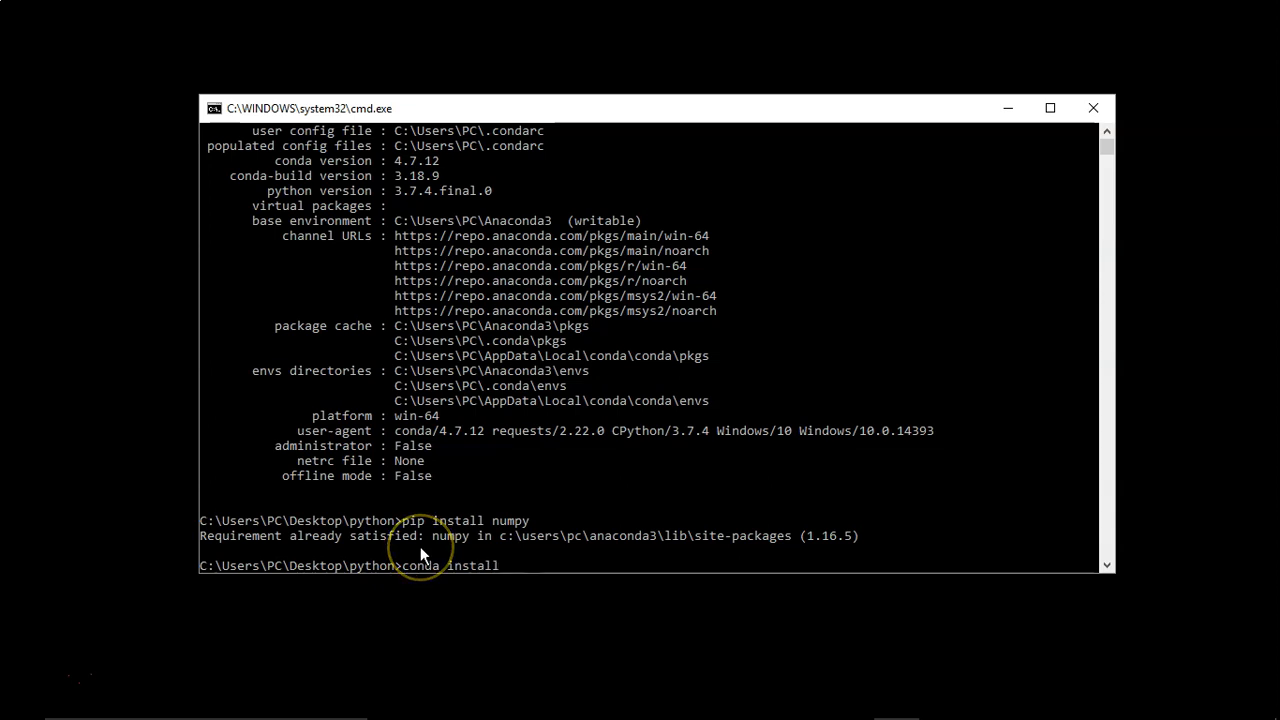
type("numpy")
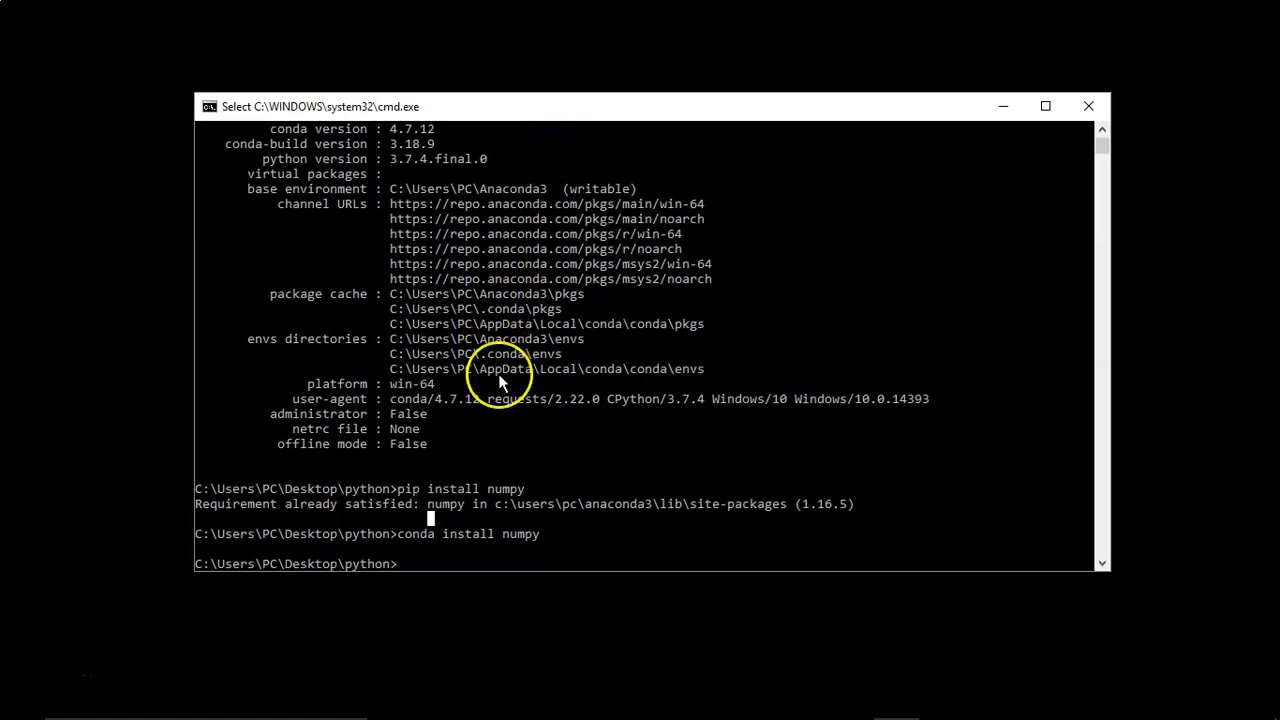
mouse_move(488, 468)
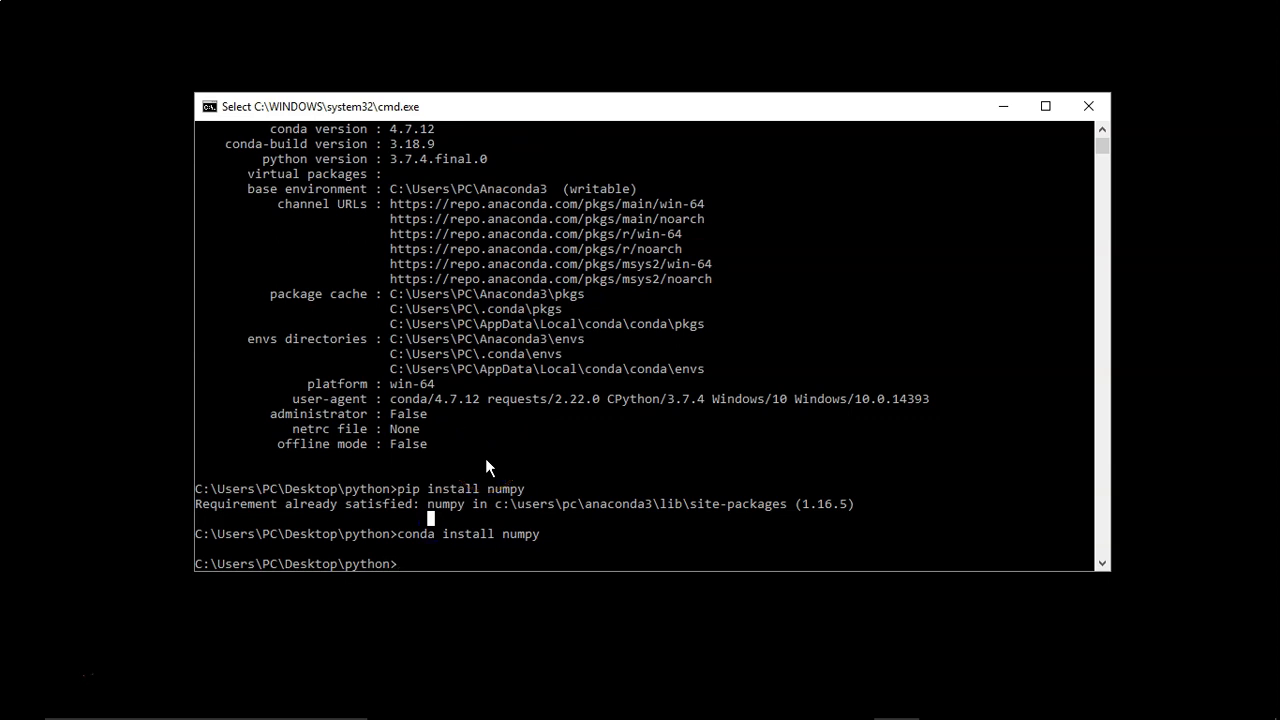
- Launch Spyder from the Command Prompt with the spyder command
type("s")
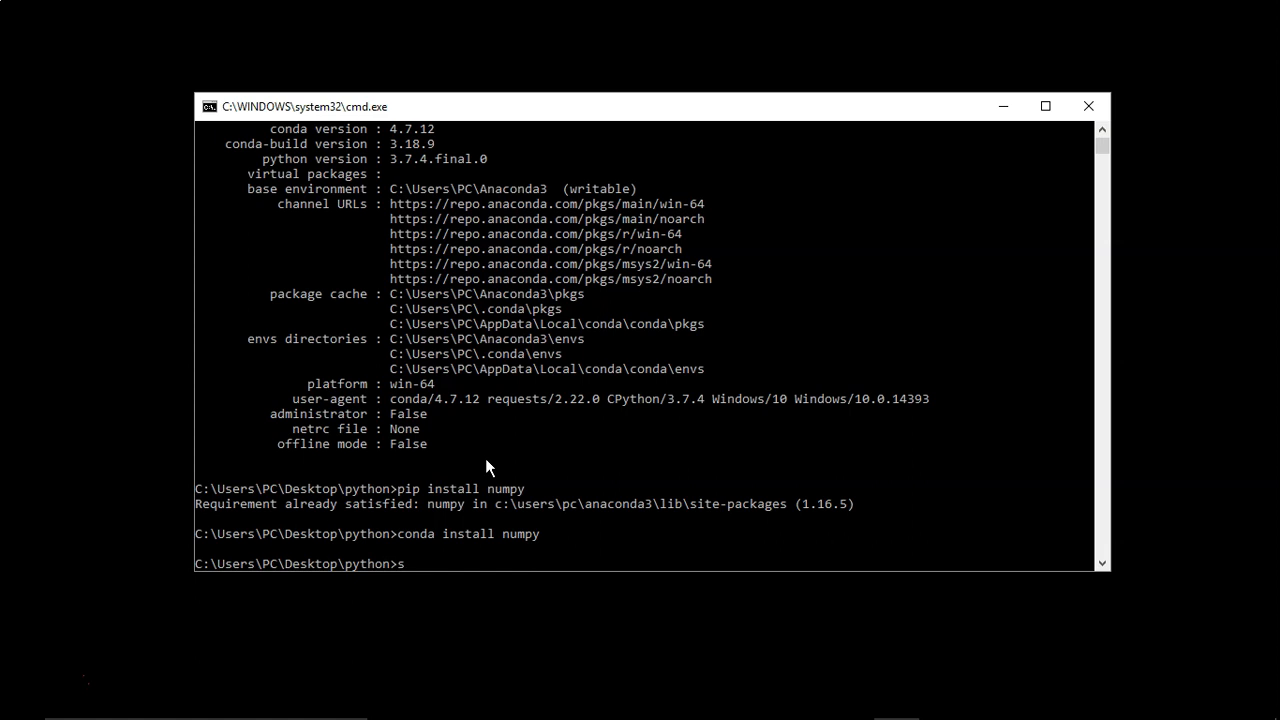
type("pyder")
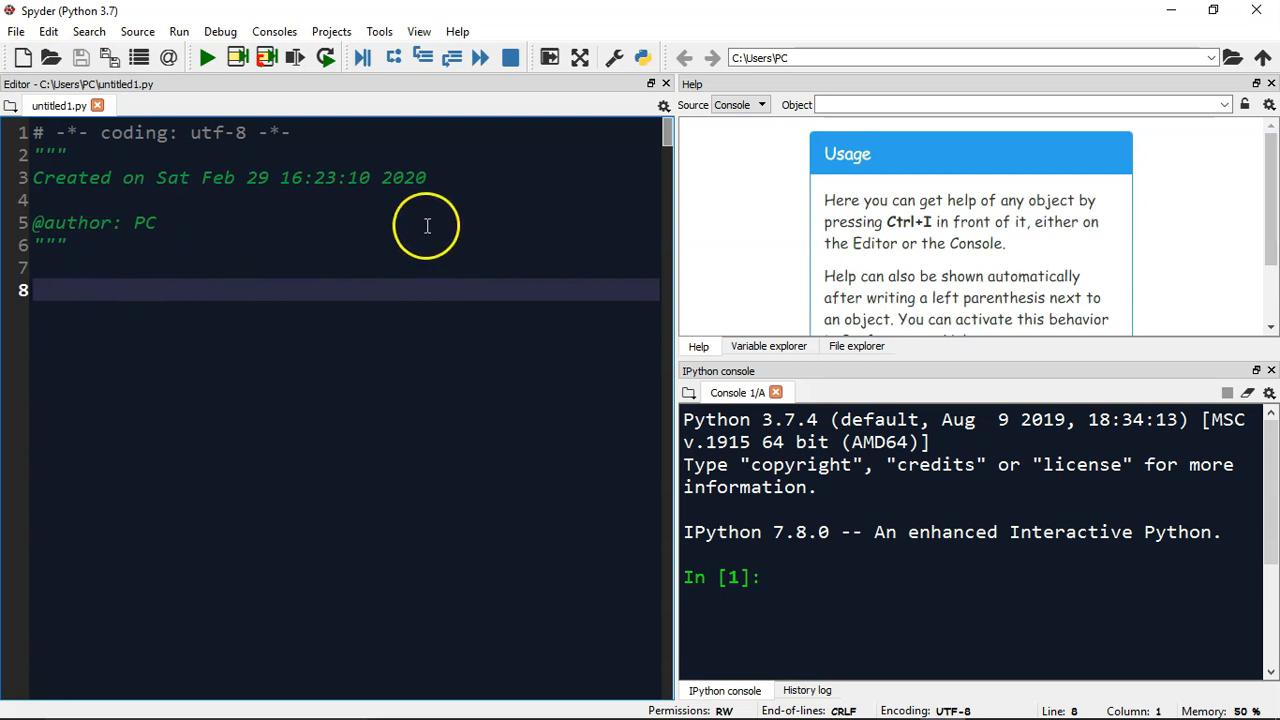
mouse_move(400, 222)
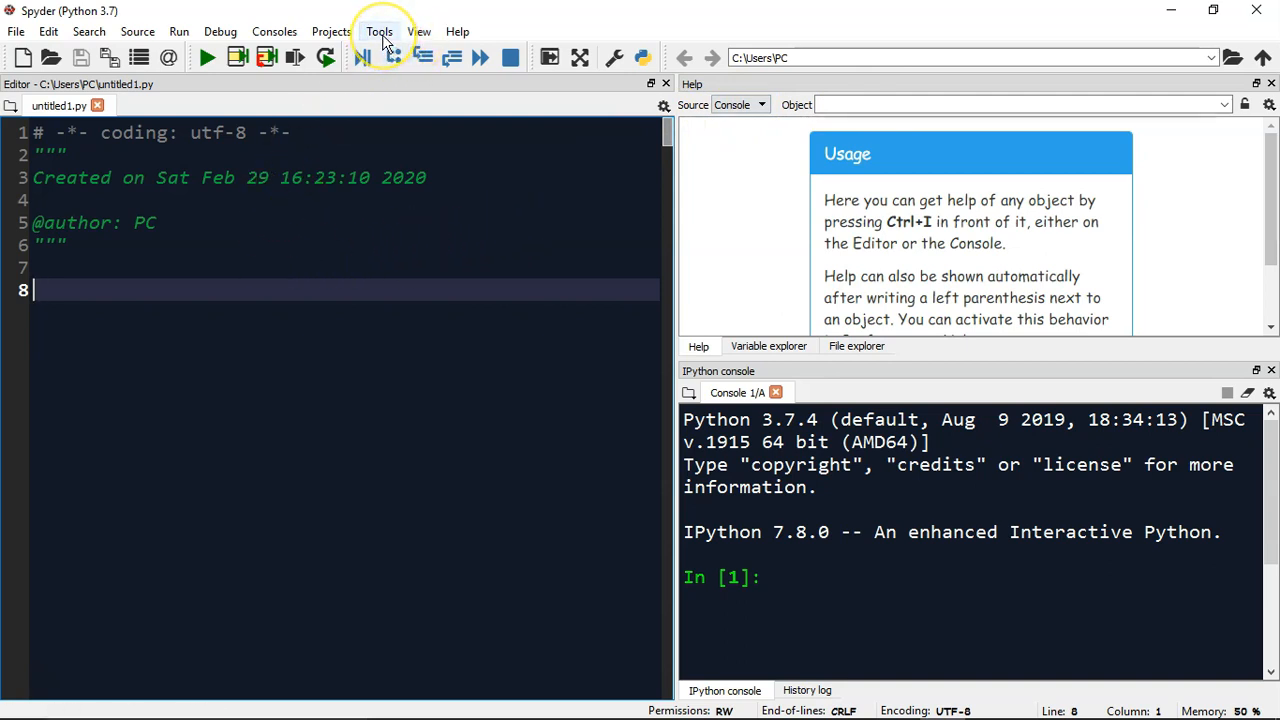
mouse_move(380, 32)
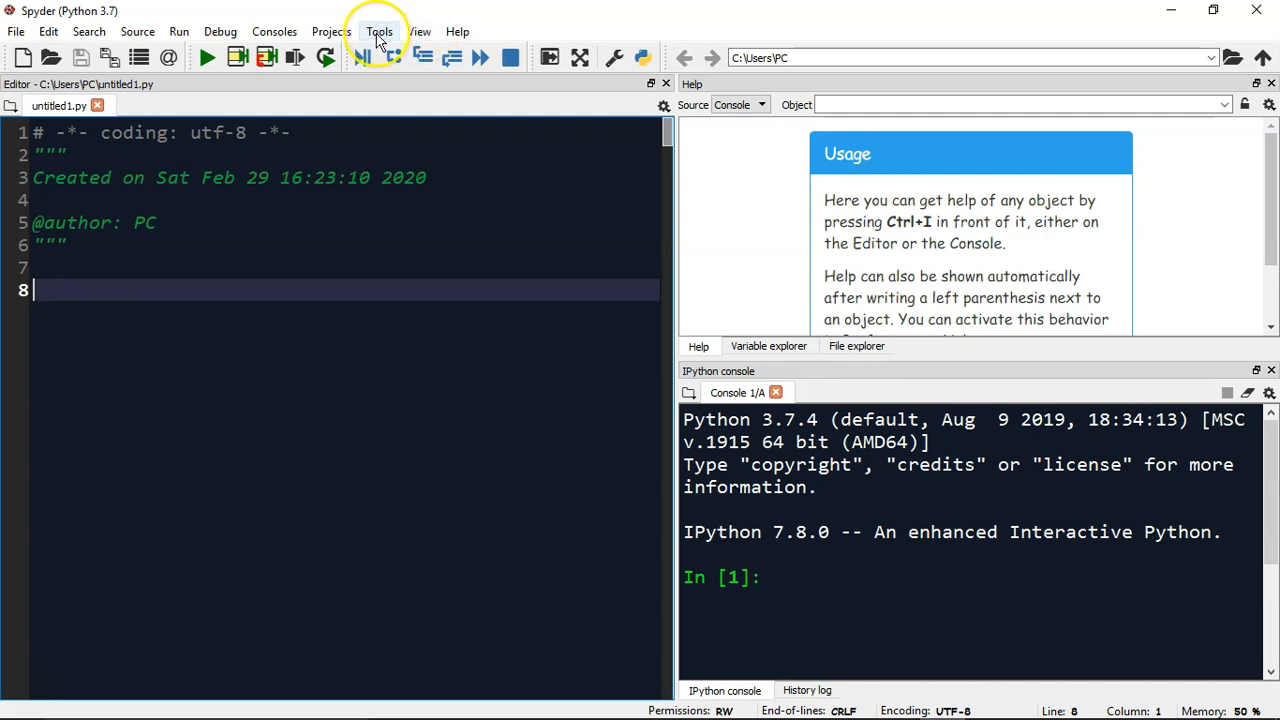
- Confirm the Appearance settings in Tools > Preferences with OK and return to the editor
left_click(380, 32)
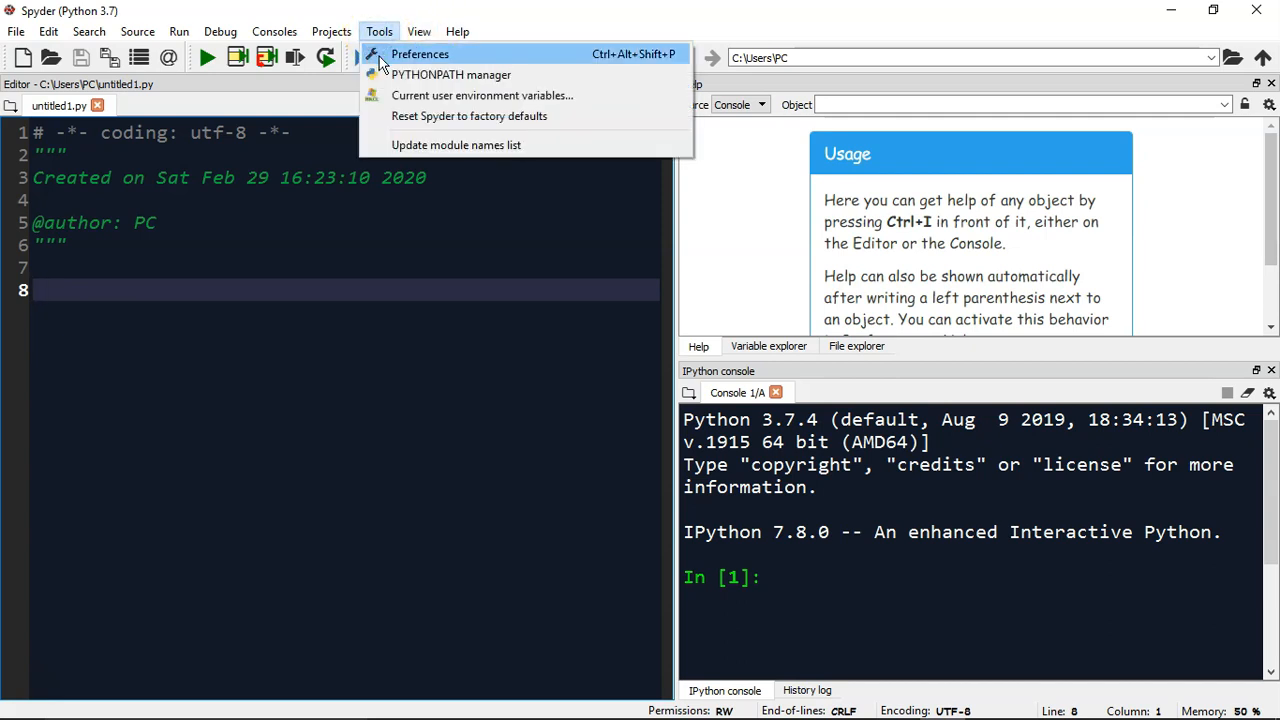
left_click(420, 54)
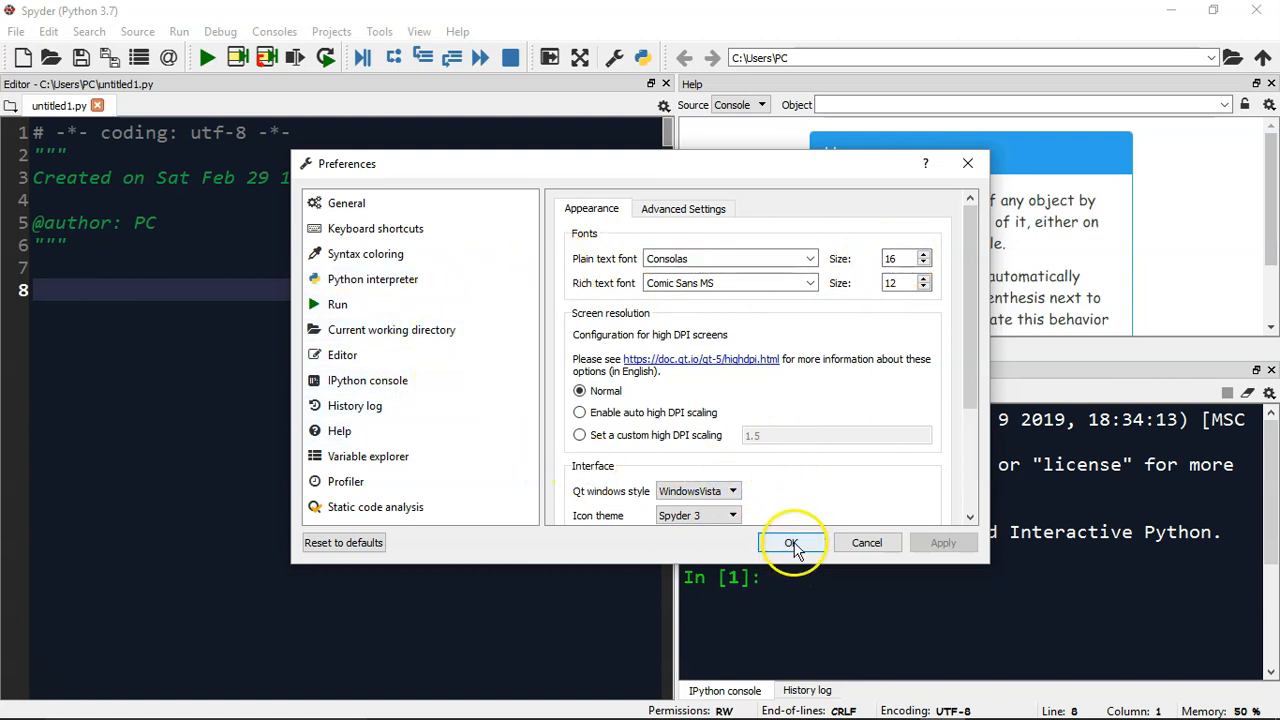
left_click(792, 542)
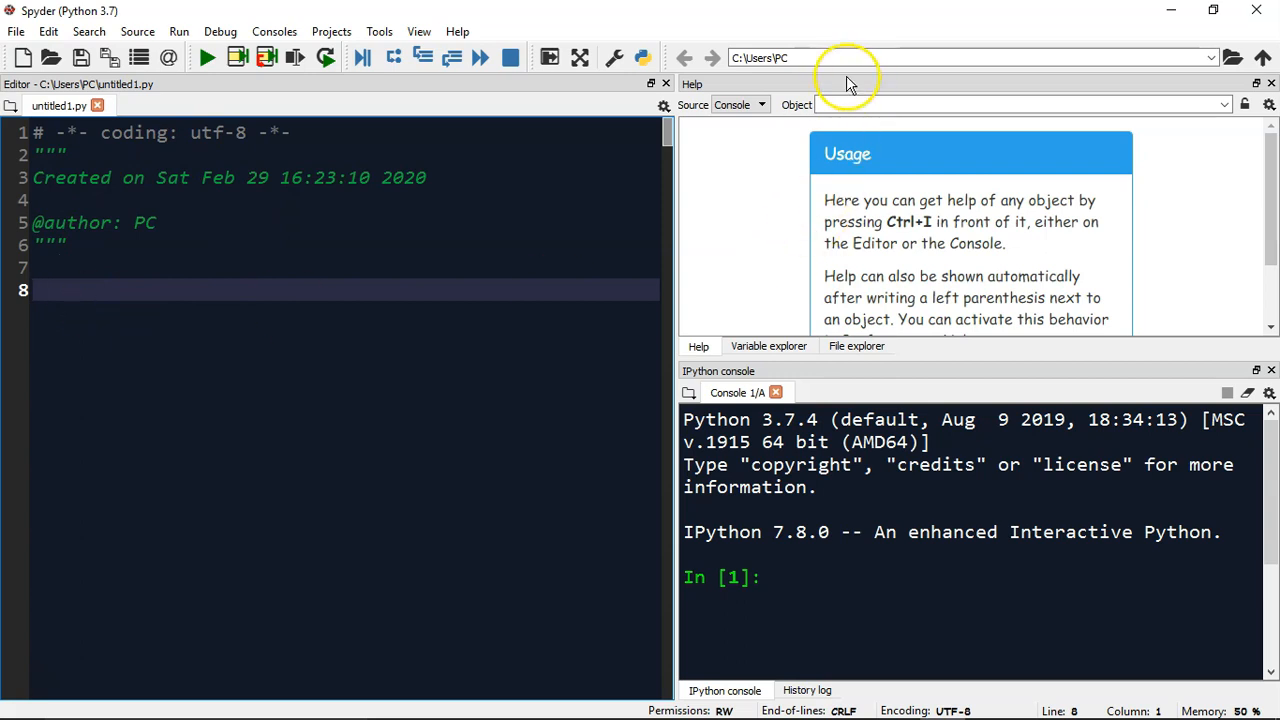
mouse_move(176, 276)
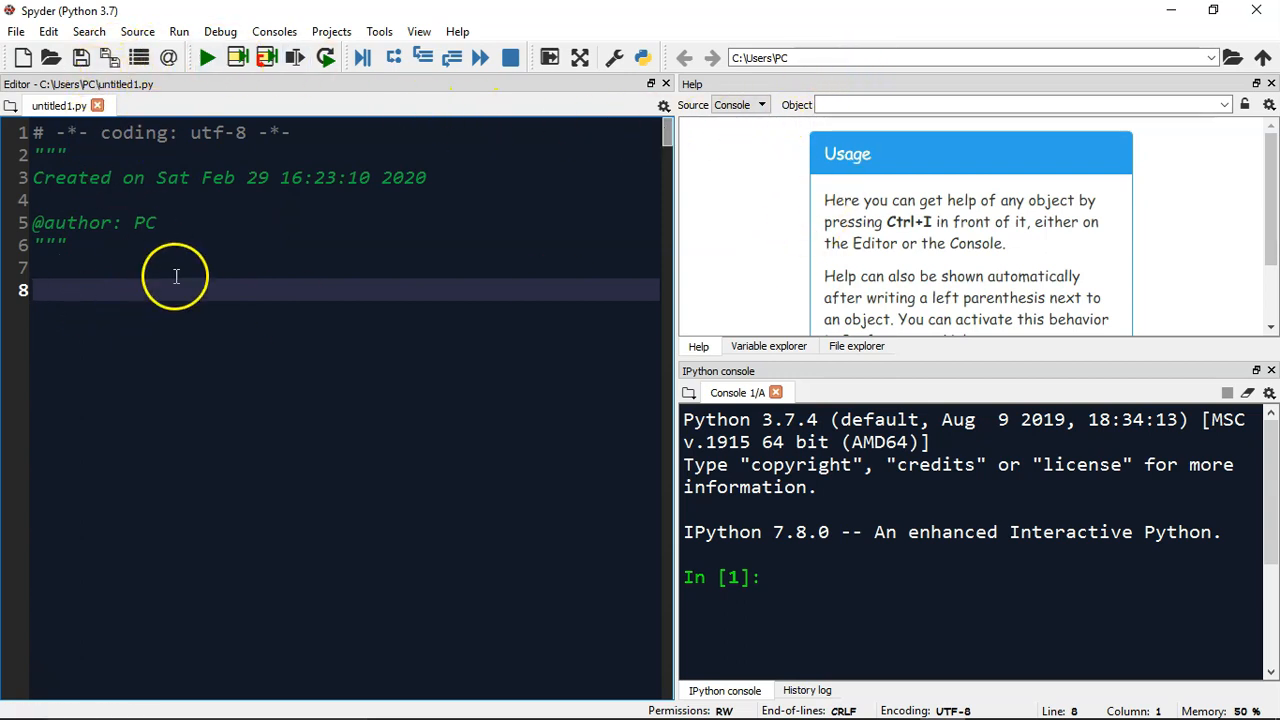
mouse_move(1036, 428)
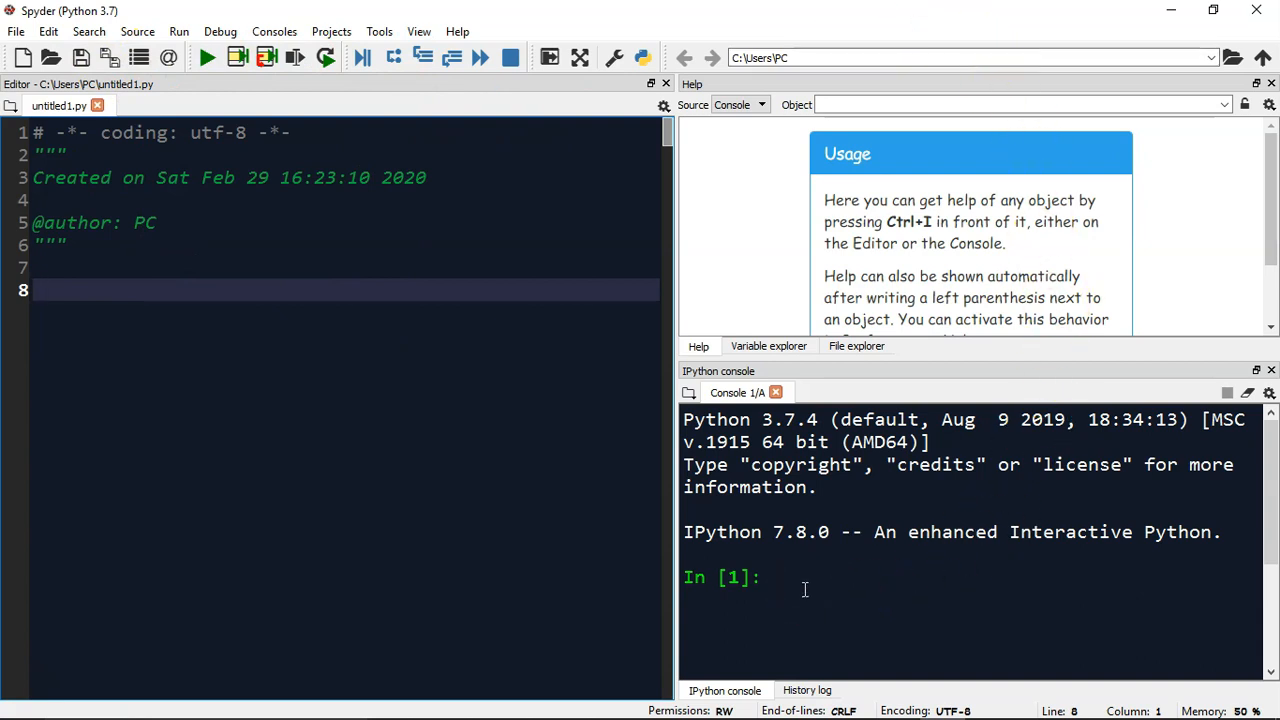
left_click(32, 290)
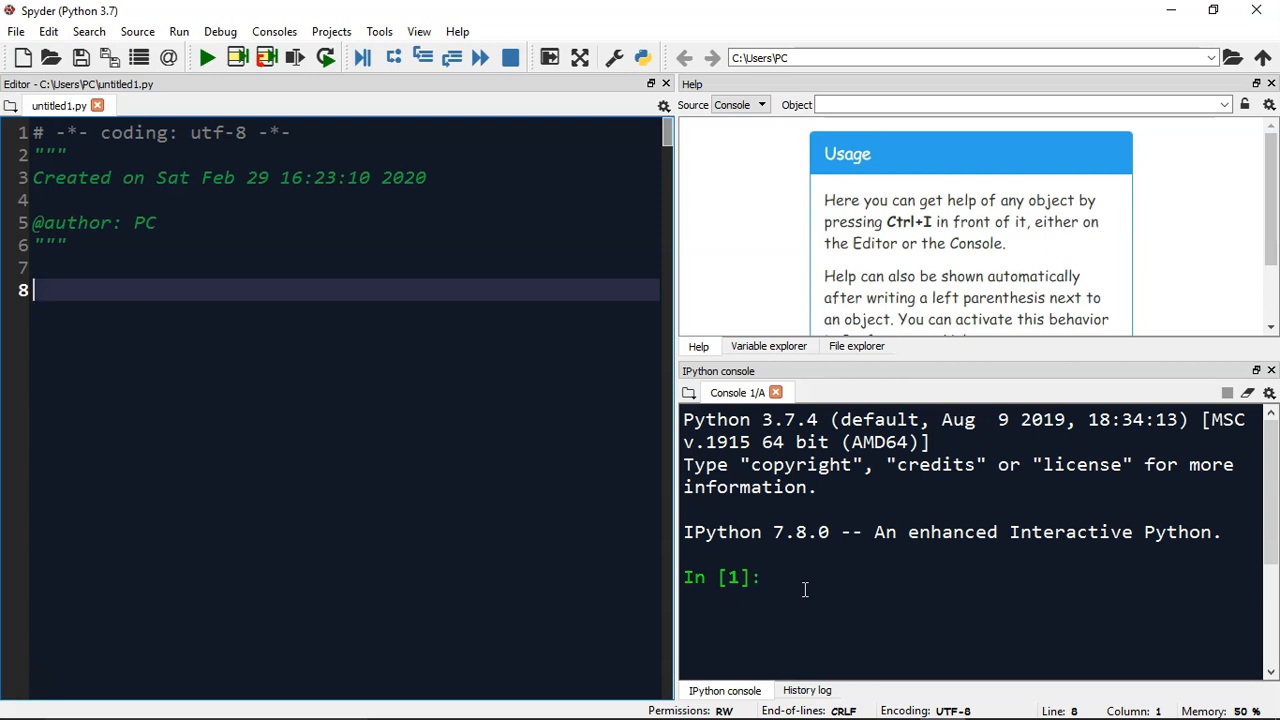
mouse_move(850, 36)
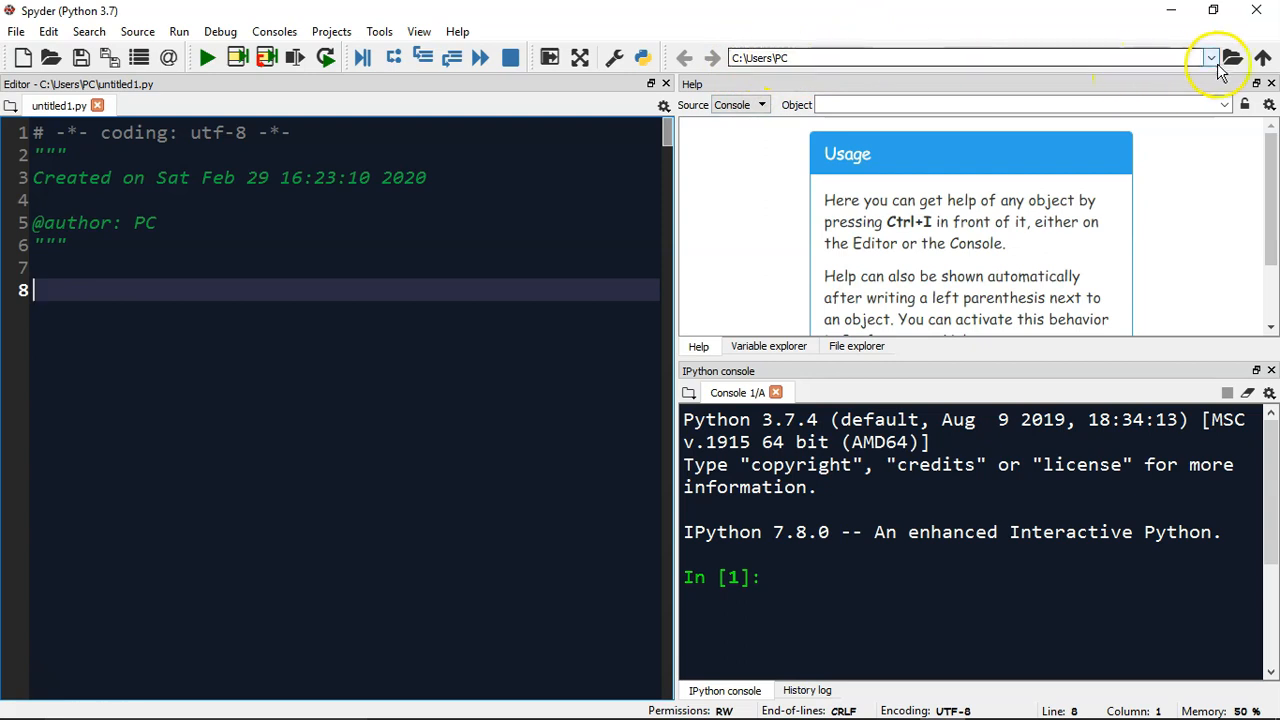
- Set the working directory to C:\Users\PC\Desktop\python via Browse working directory
left_click(1234, 56)
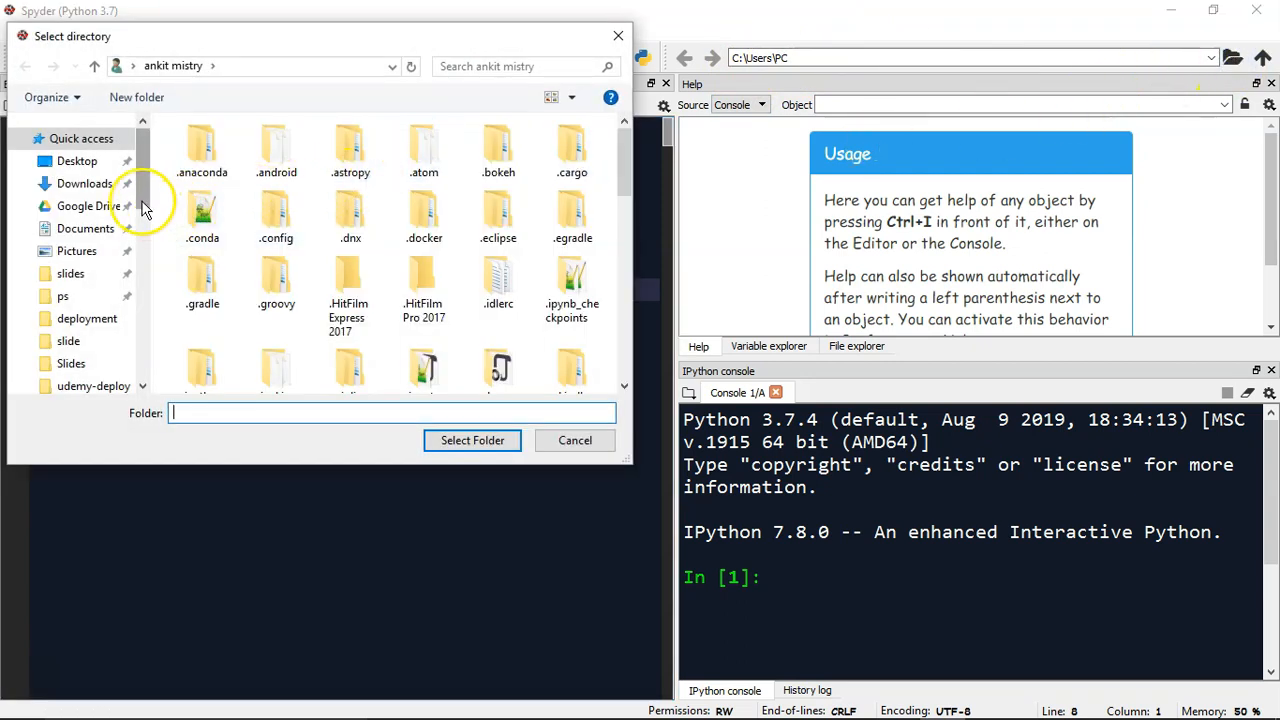
left_click(76, 160)
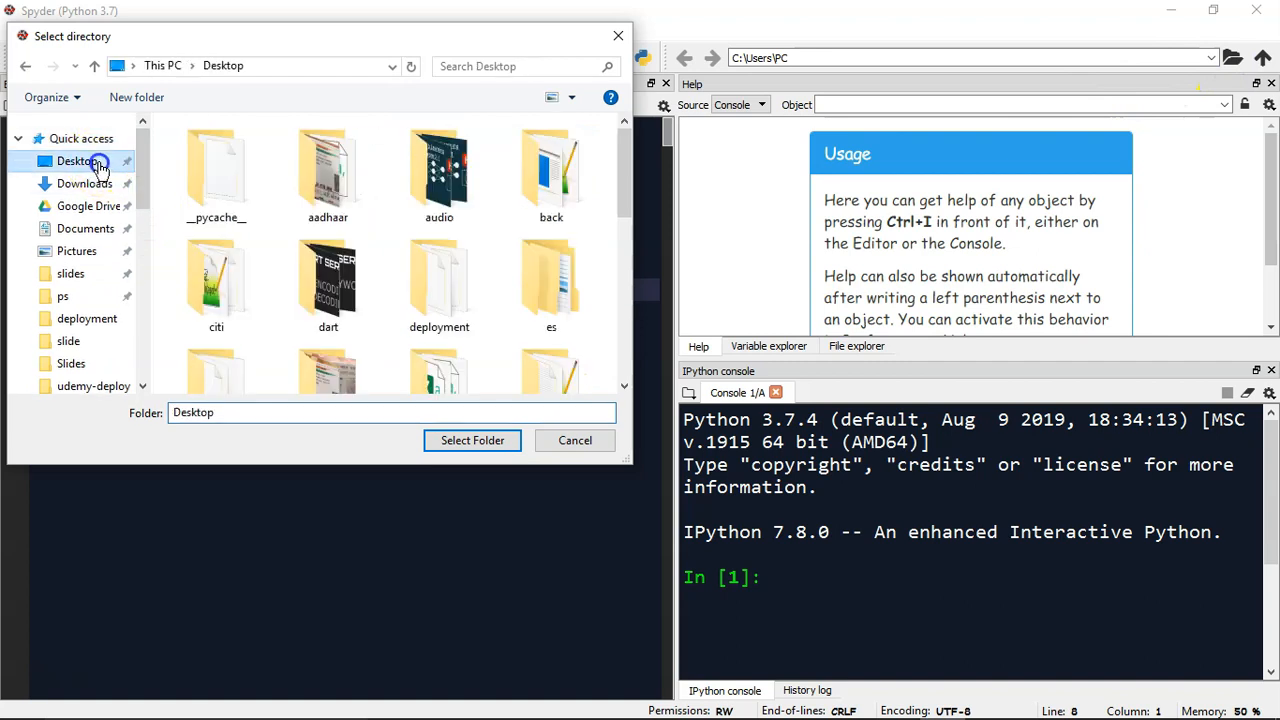
mouse_move(328, 290)
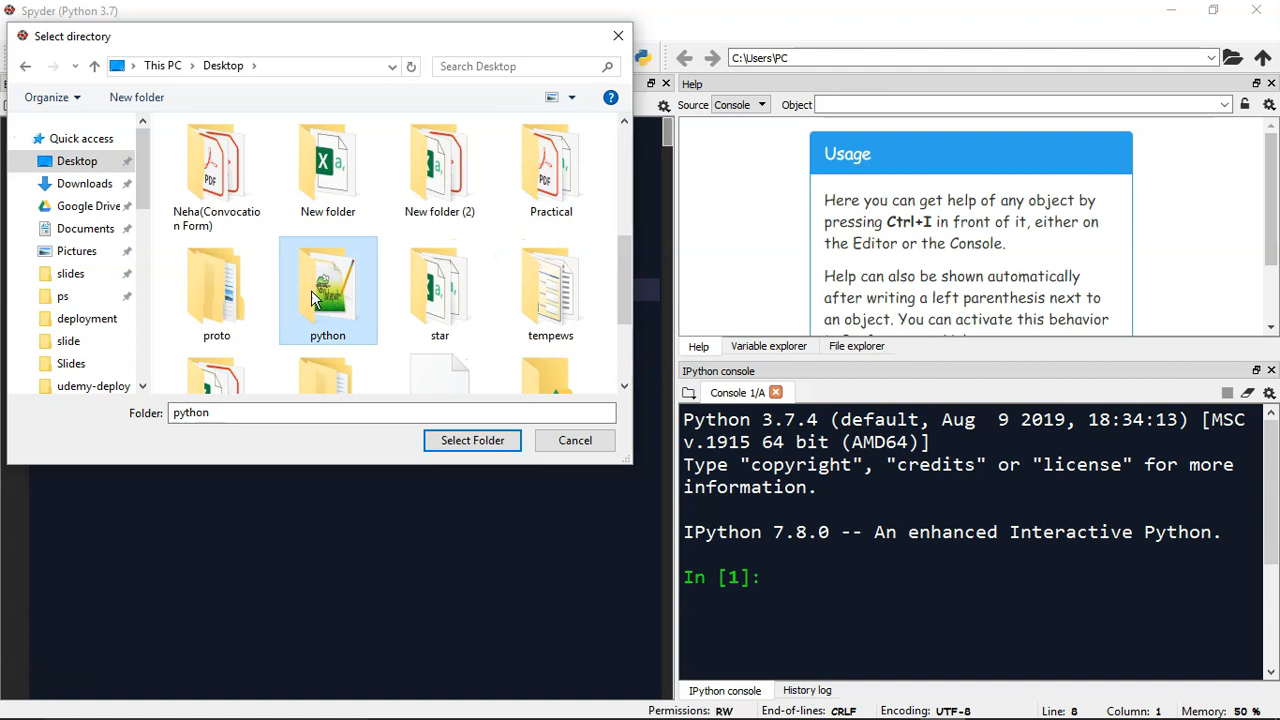
left_click(472, 440)
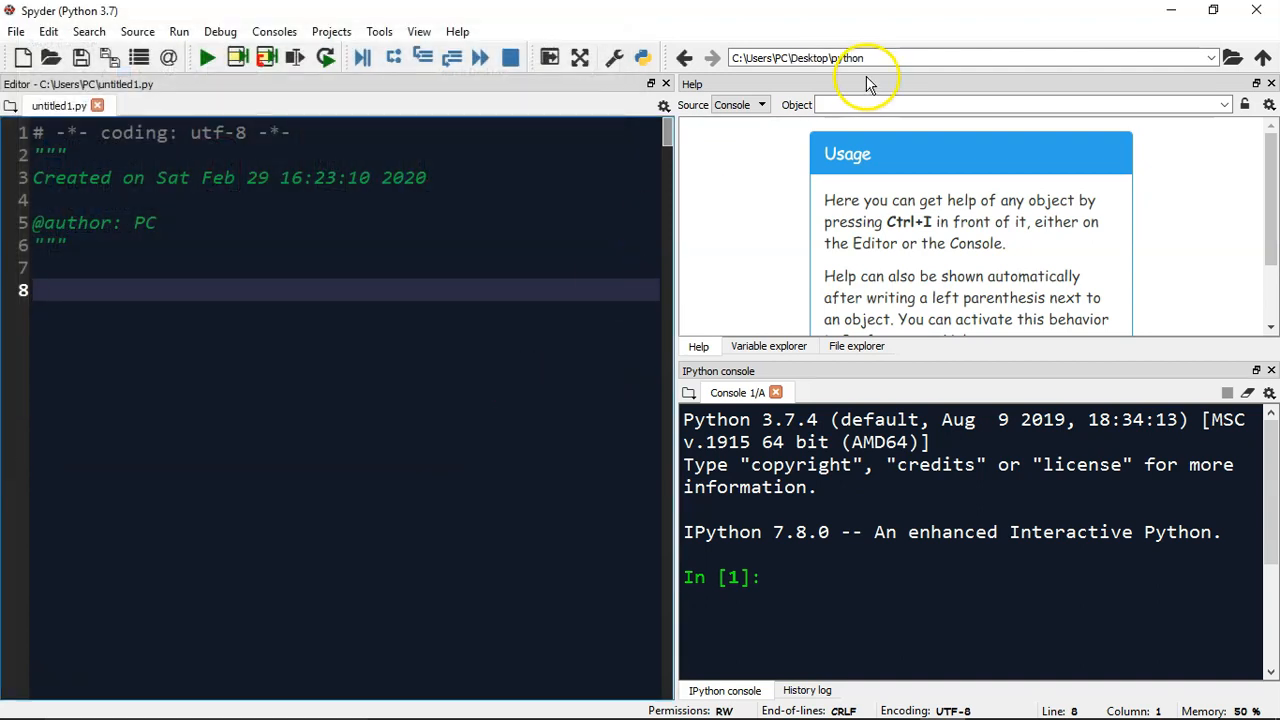
left_click(1020, 104)
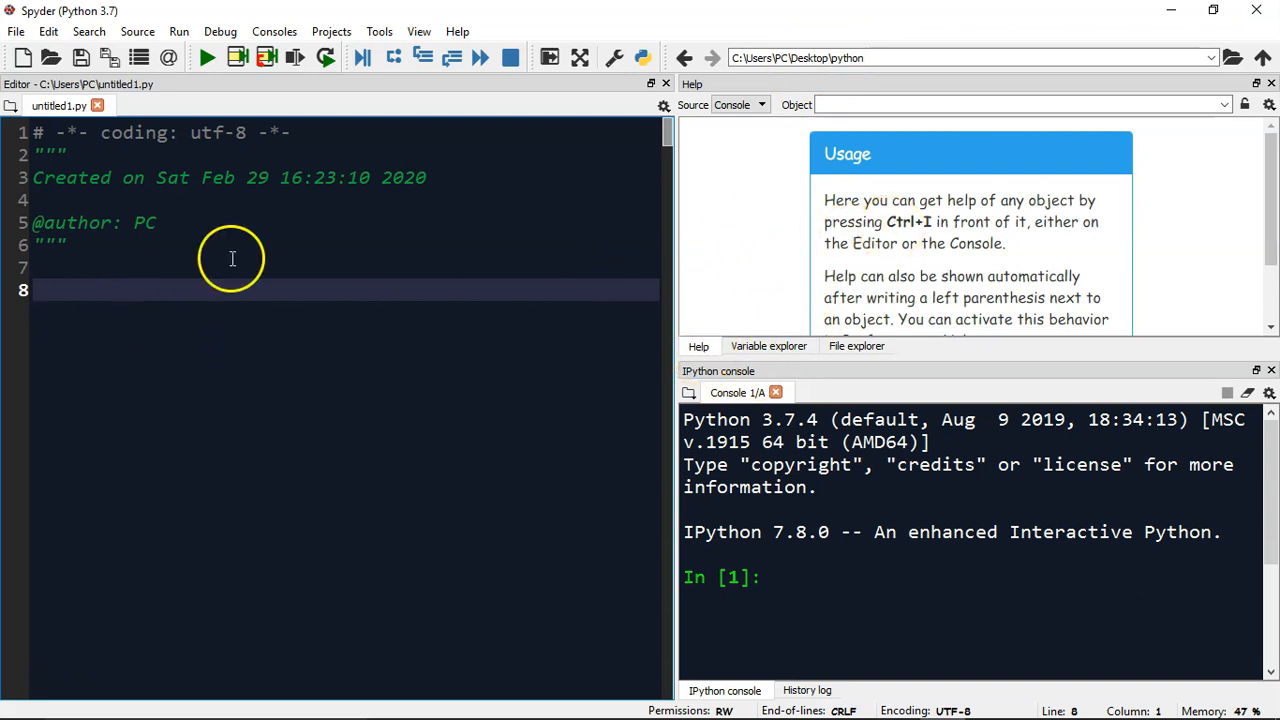
mouse_move(156, 280)
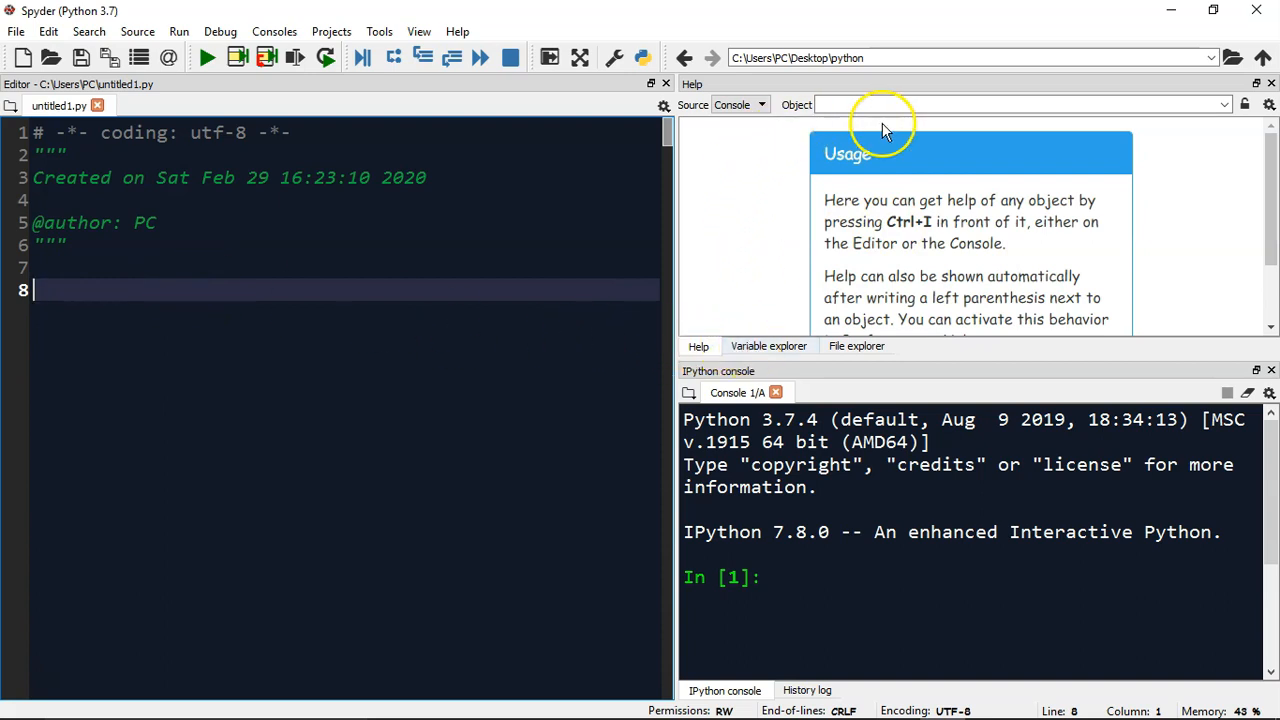
mouse_move(856, 344)
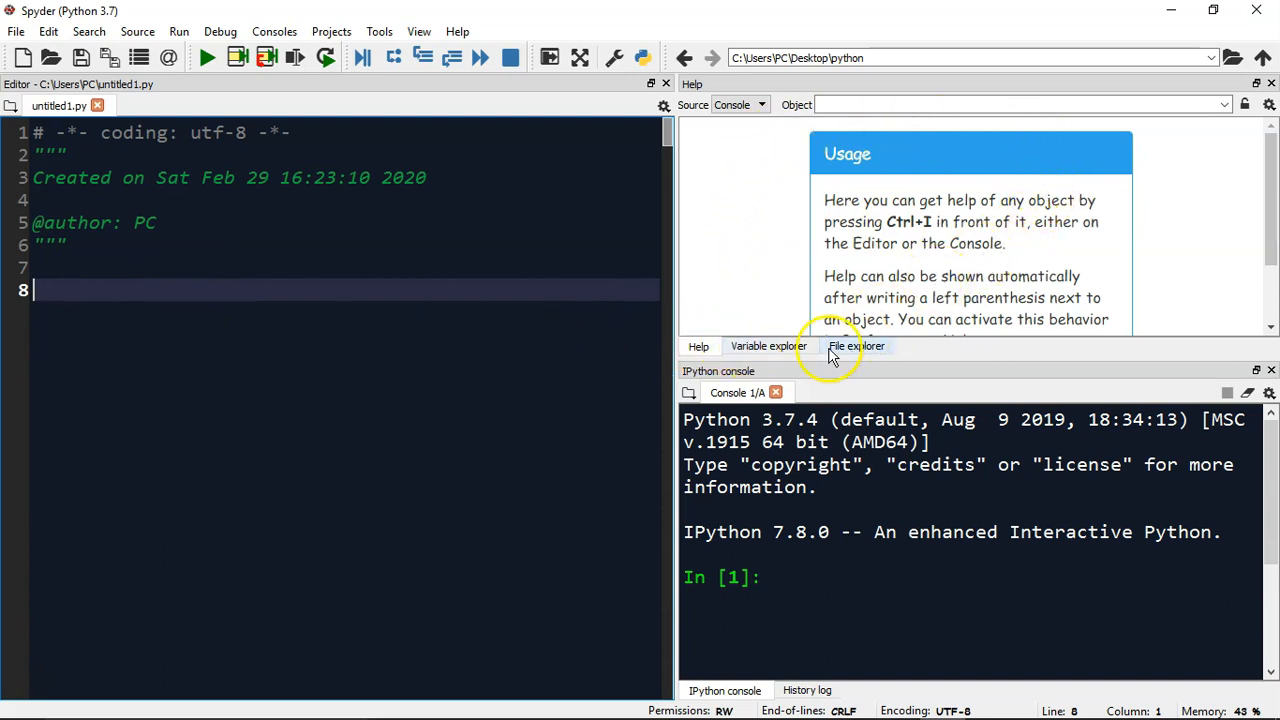
- Switch from the Variable explorer to the File explorer, listing hello.py in the python folder
left_click(768, 346)
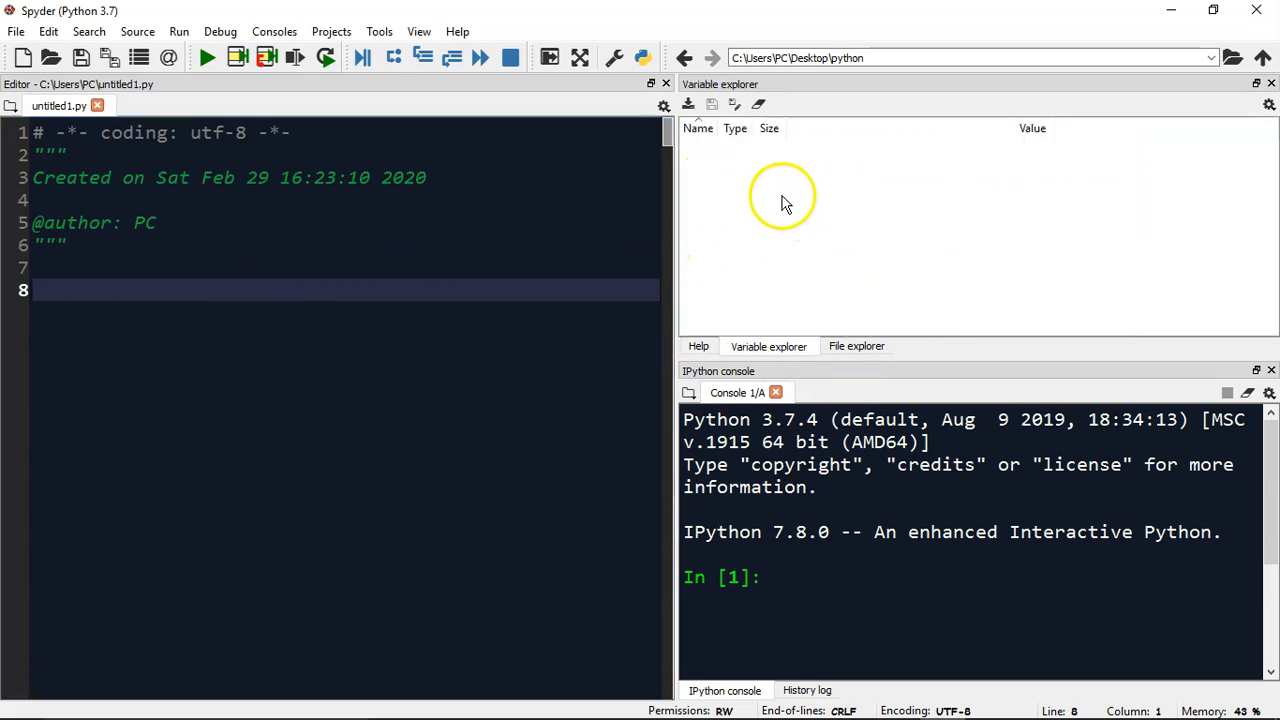
left_click(856, 346)
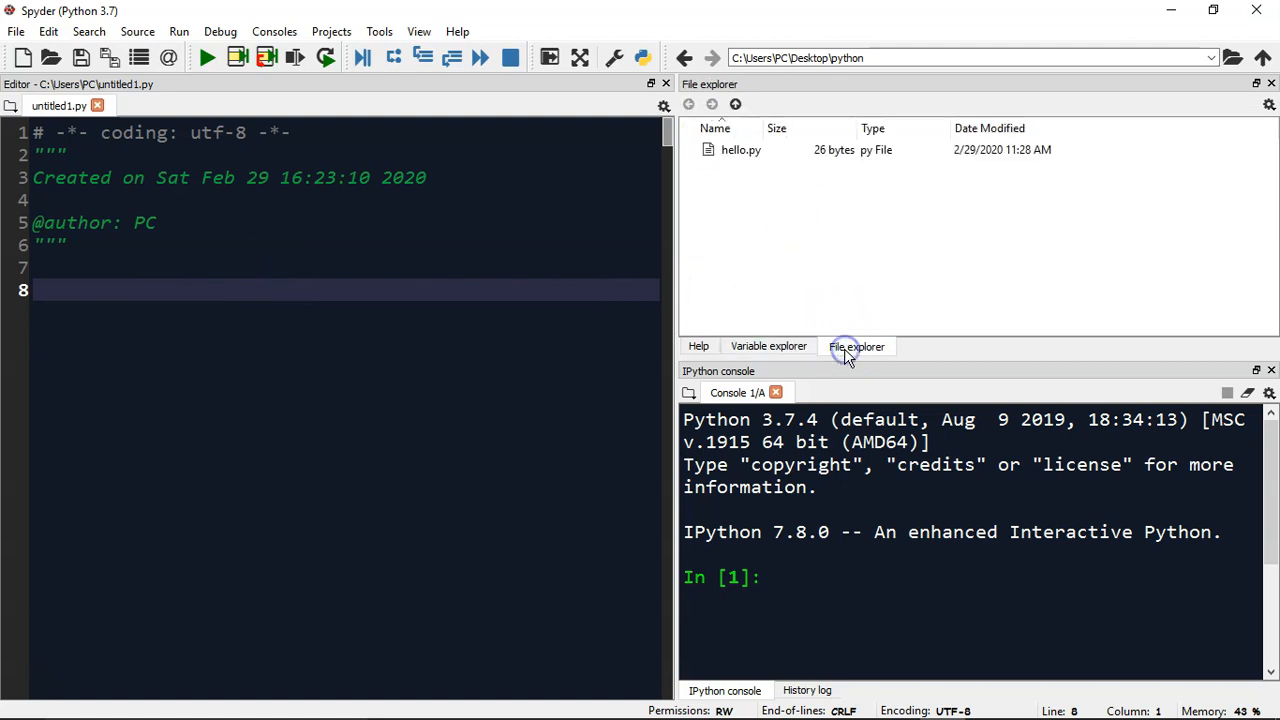
left_click(740, 148)
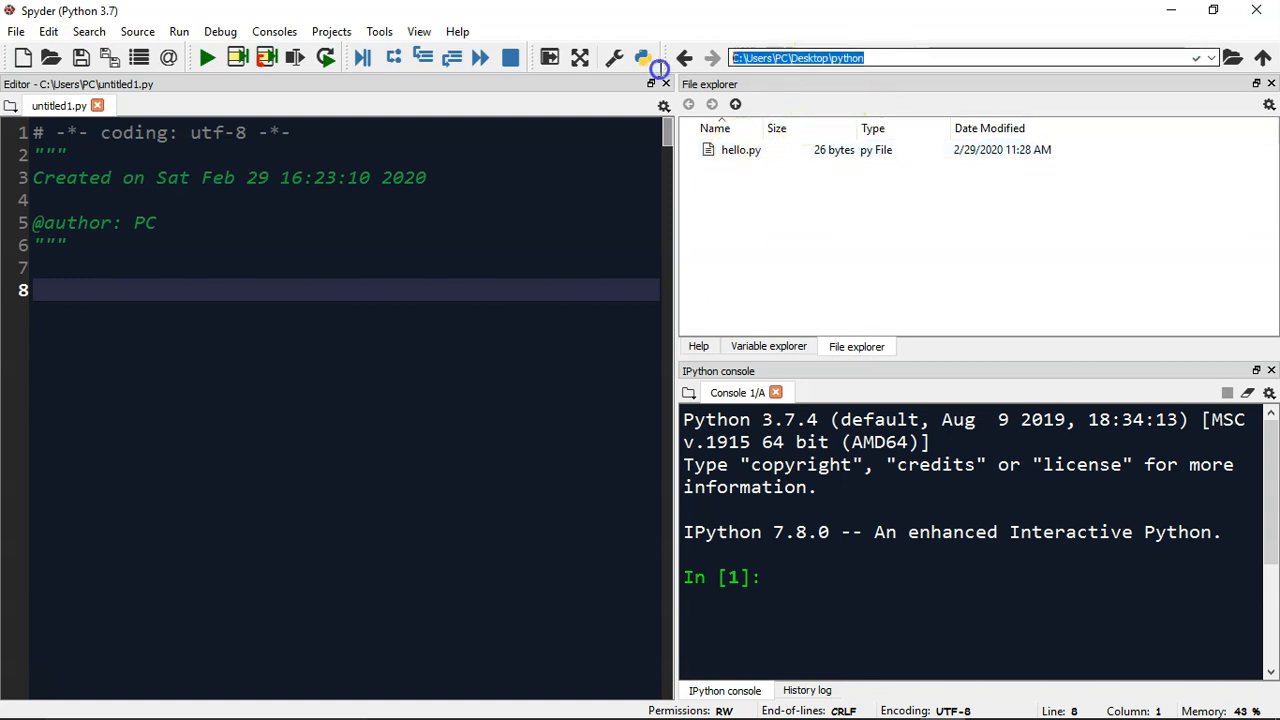
mouse_move(820, 240)
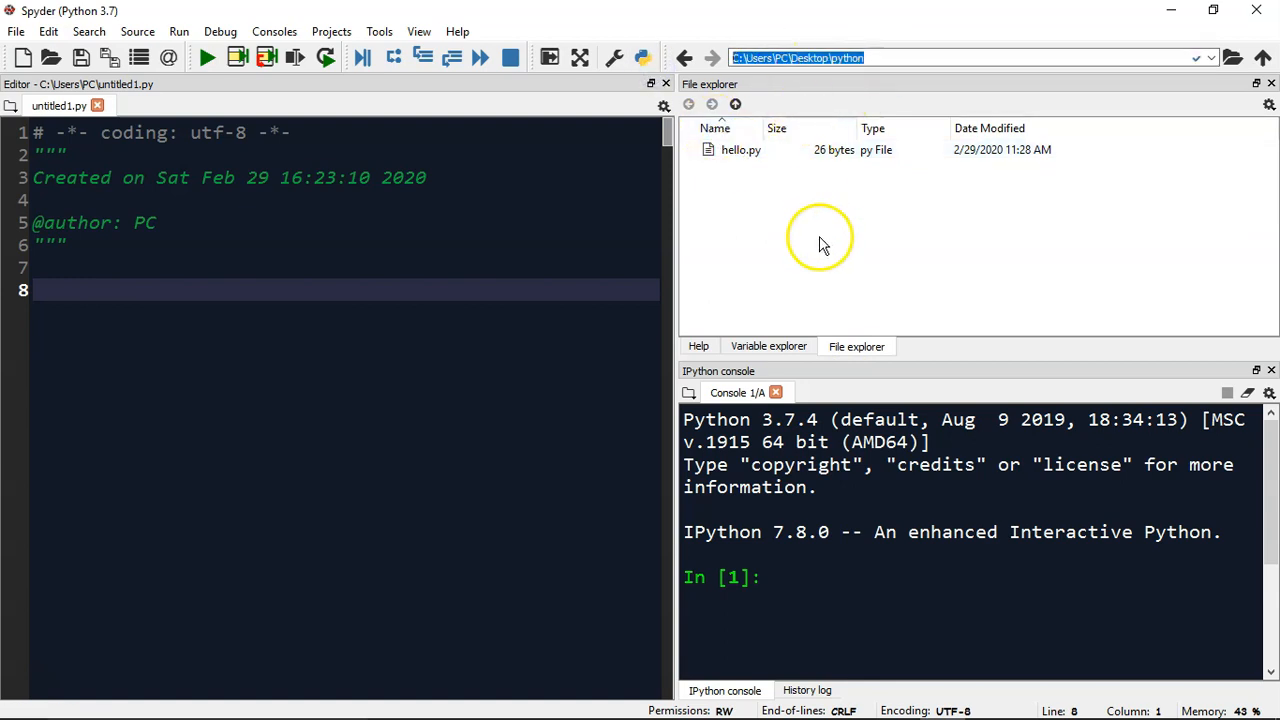
left_click(876, 56)
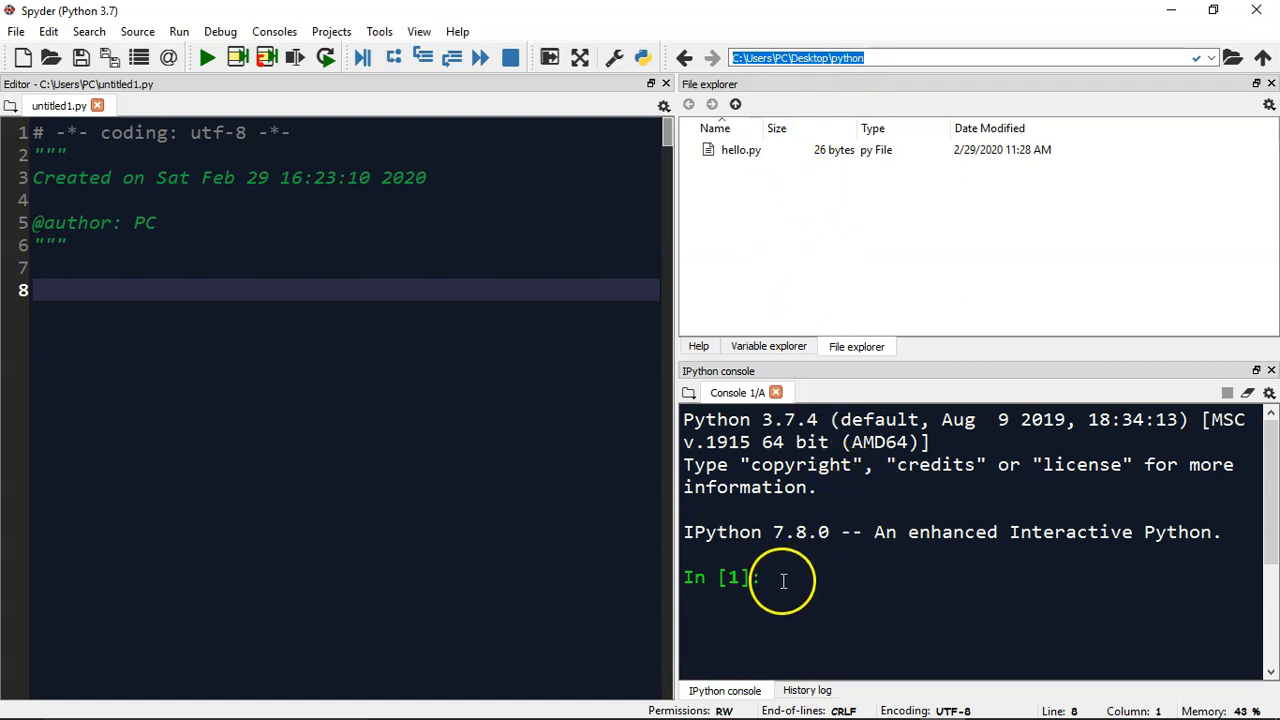
- Evaluate 6+8 in the IPython console, giving Out[1]: 14, and select the result
left_click(784, 578)
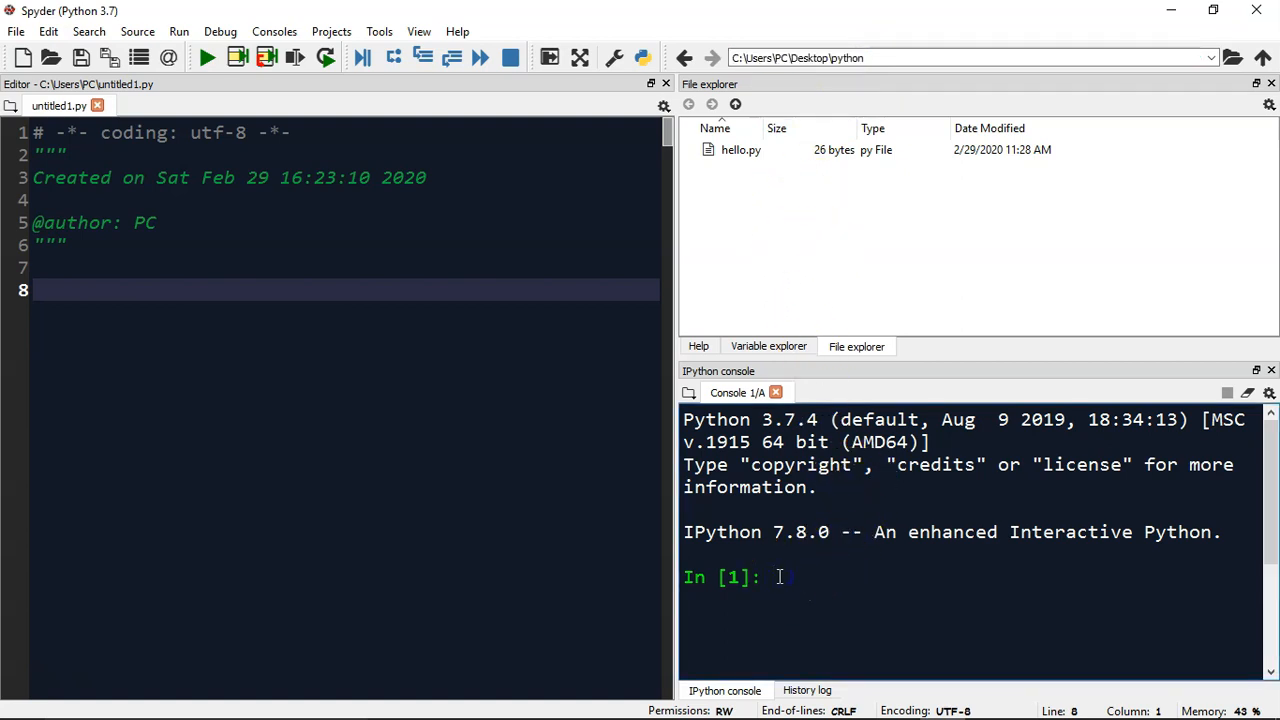
left_click(782, 576)
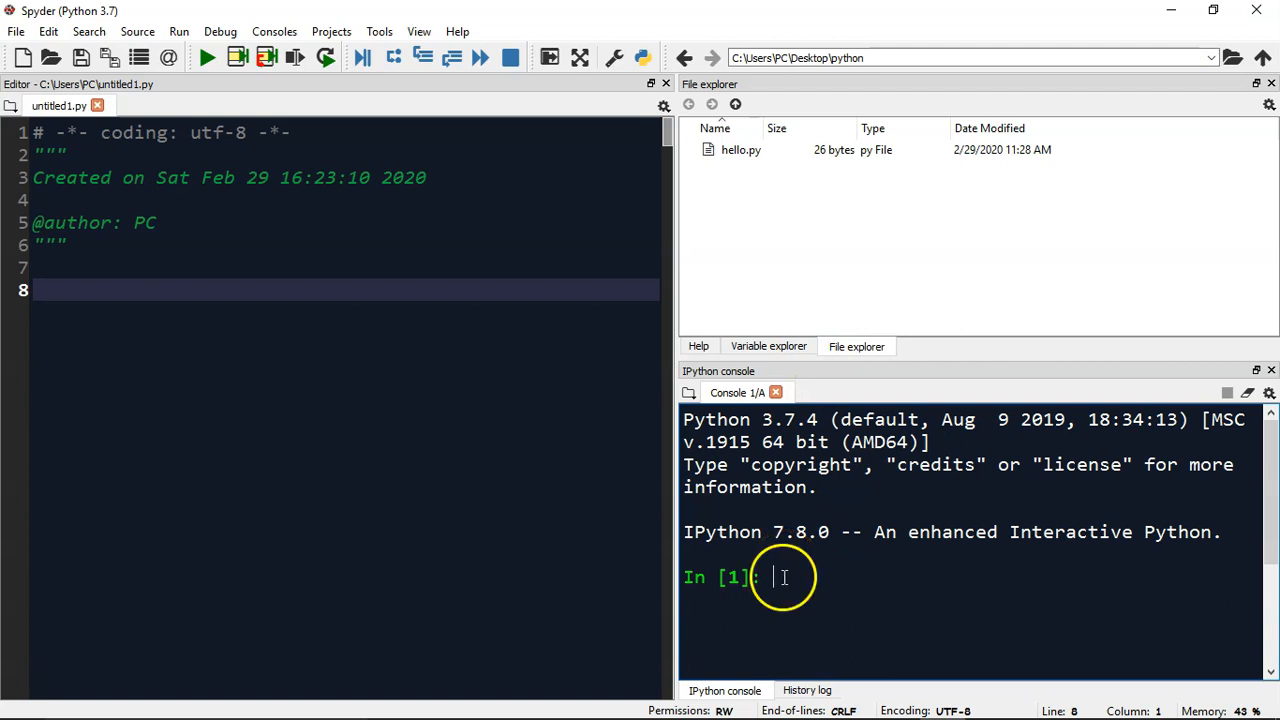
scroll("down", 3)
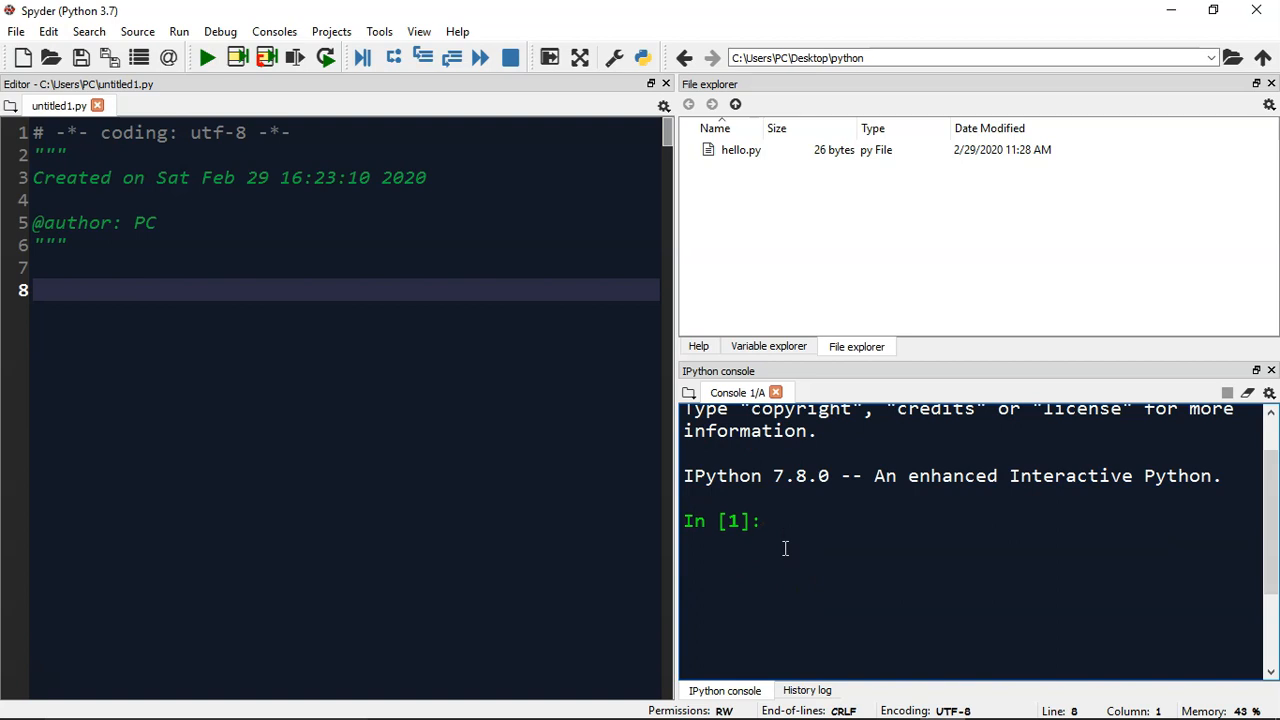
type("68")
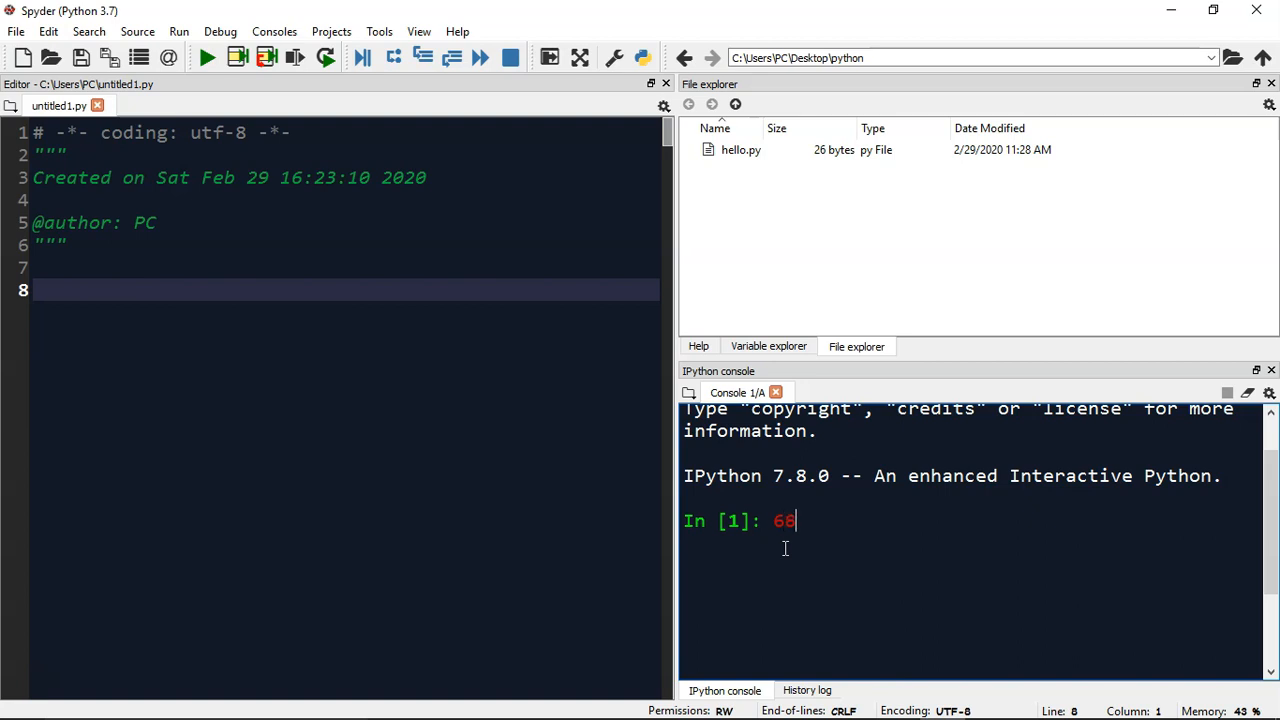
key("Backspace")
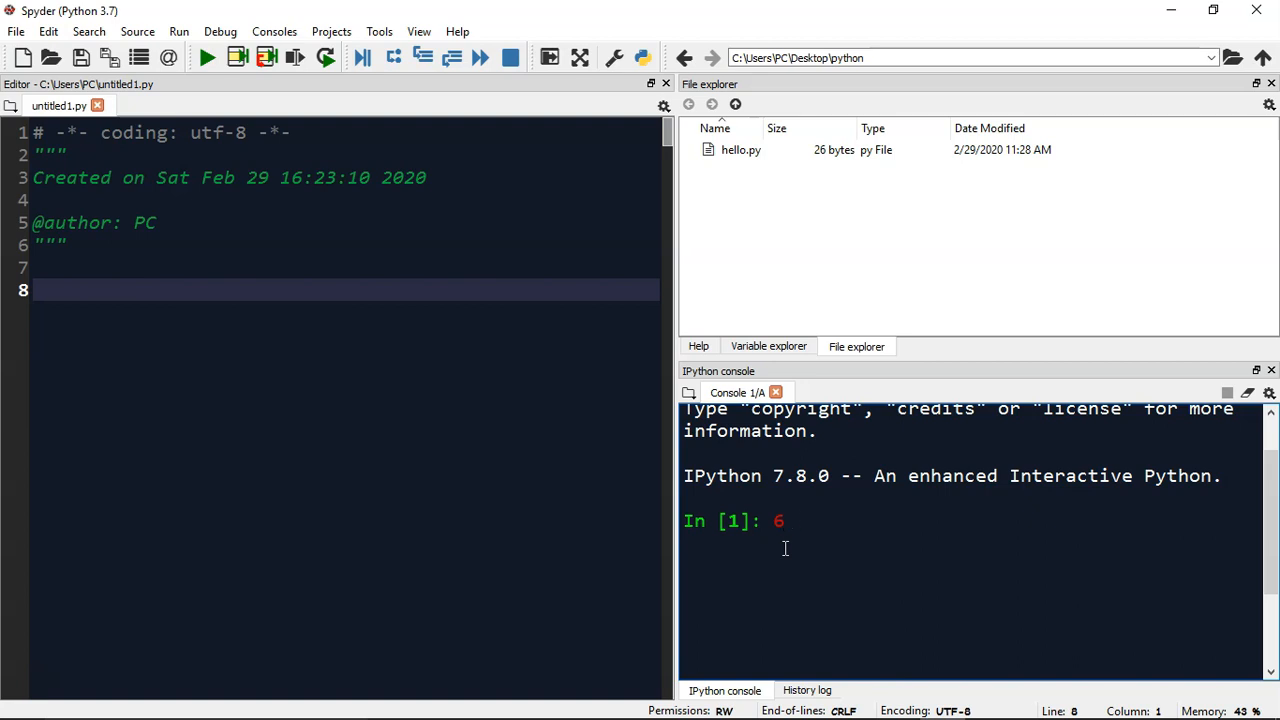
type("+ 8")
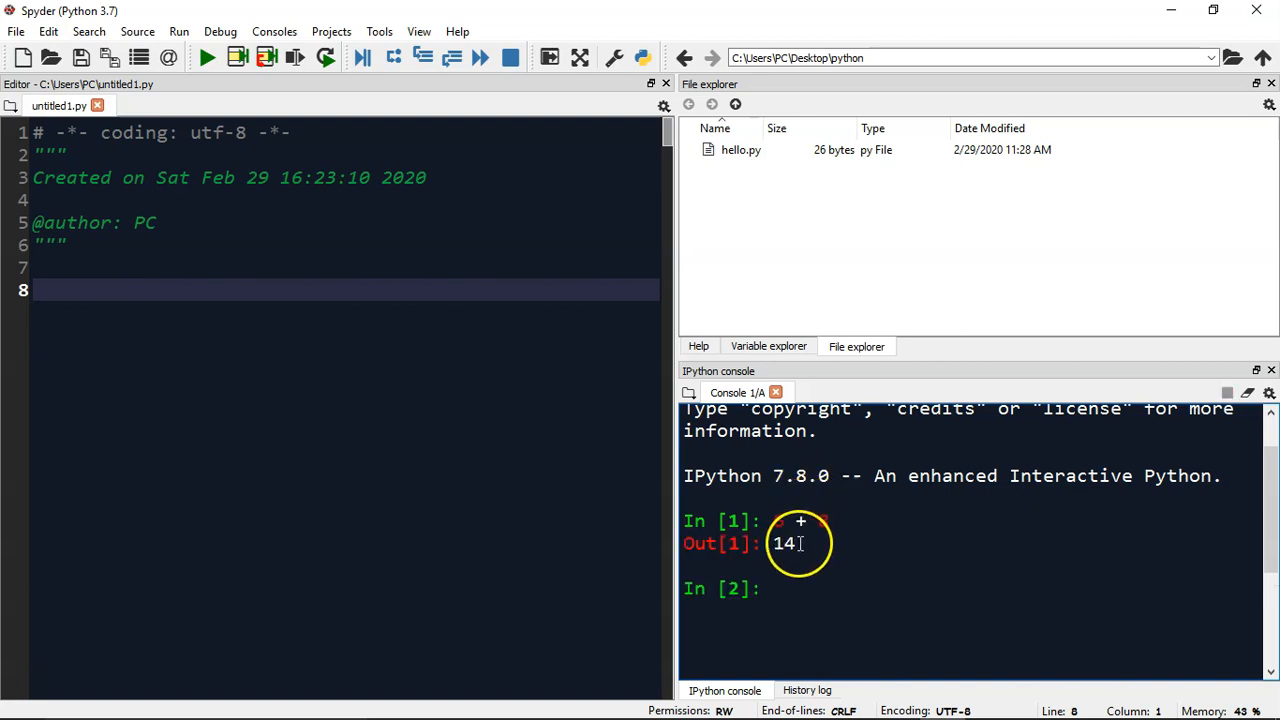
double_click(784, 544)
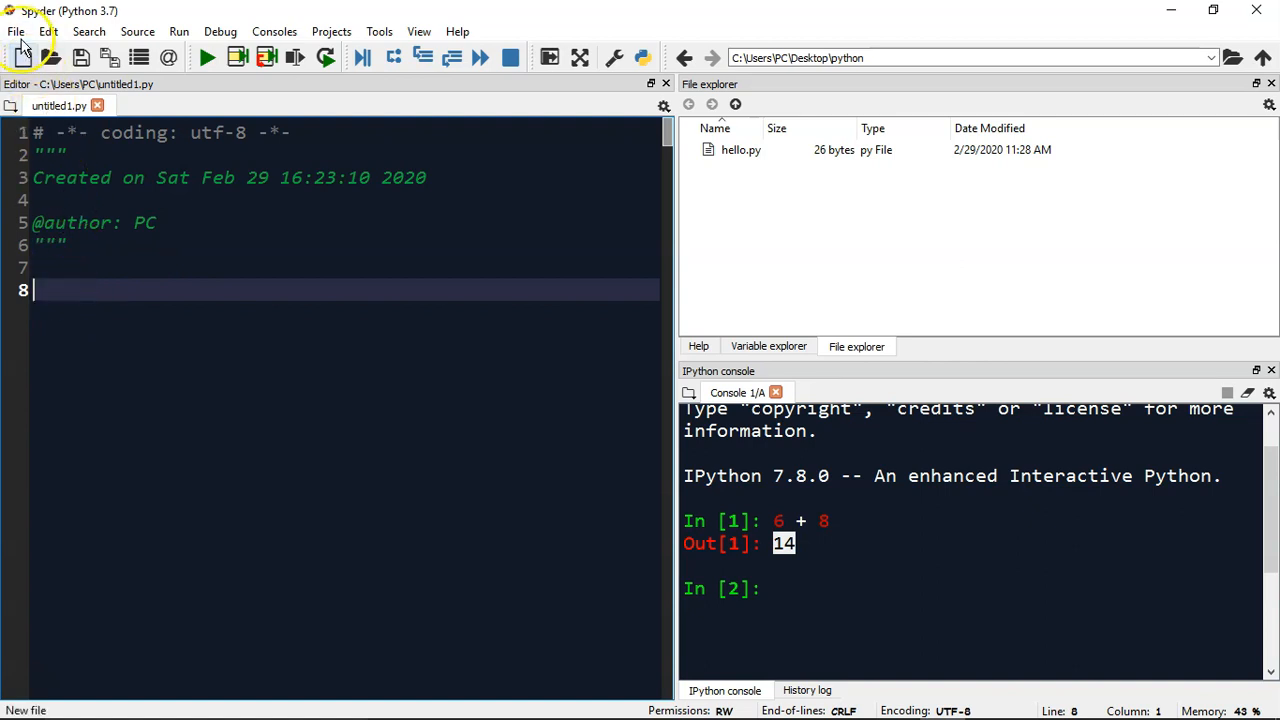
- Save the untitled script as hello.py in the Desktop python folder via Save as
left_click(16, 32)
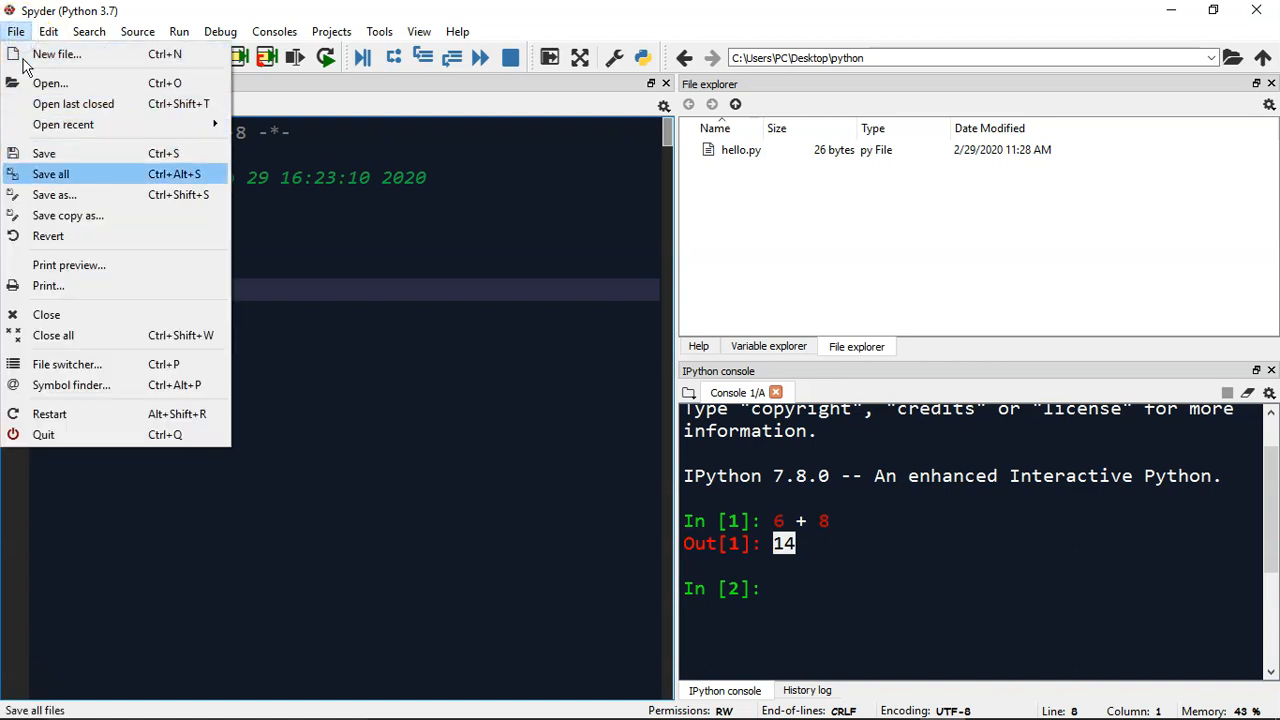
left_click(54, 194)
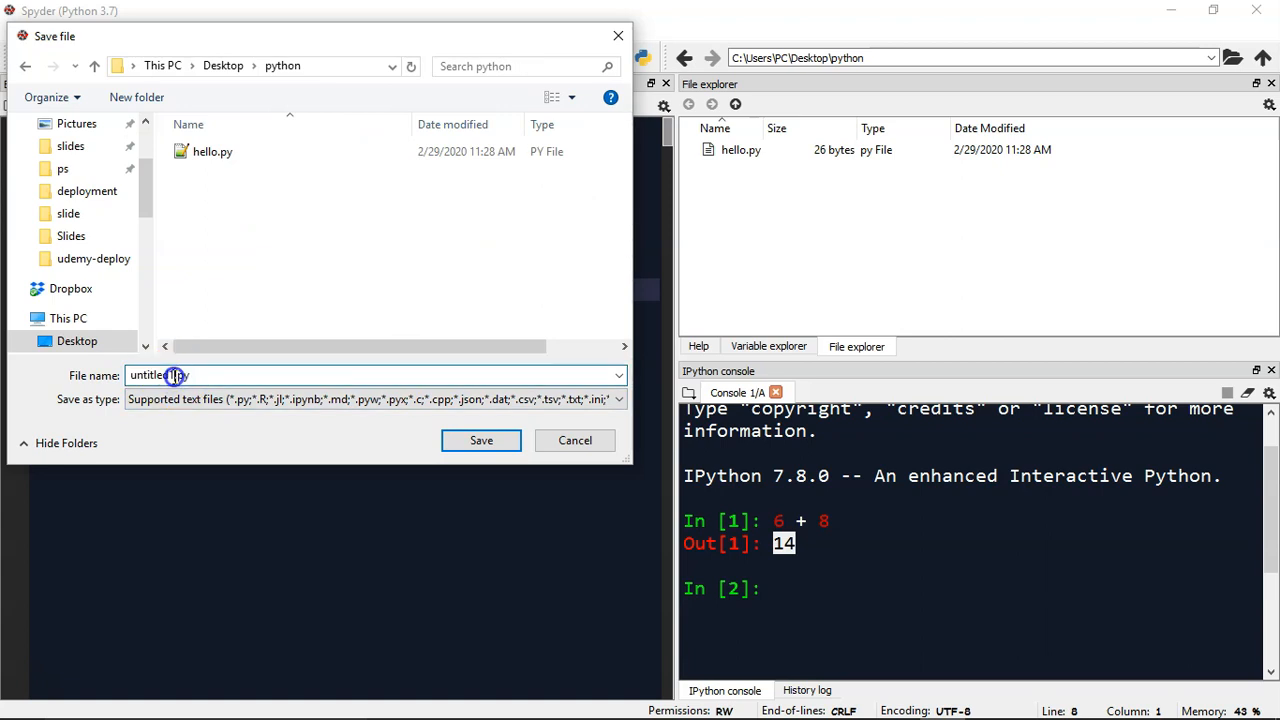
double_click(150, 376)
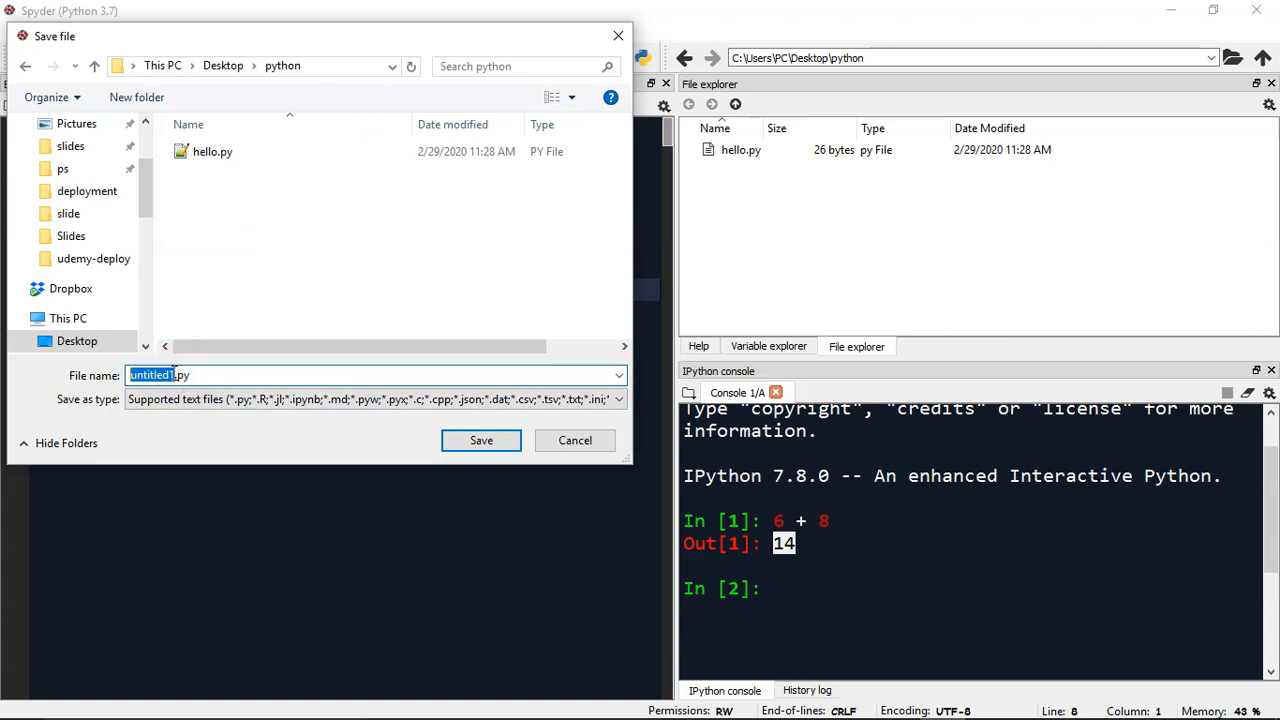
left_click(212, 152)
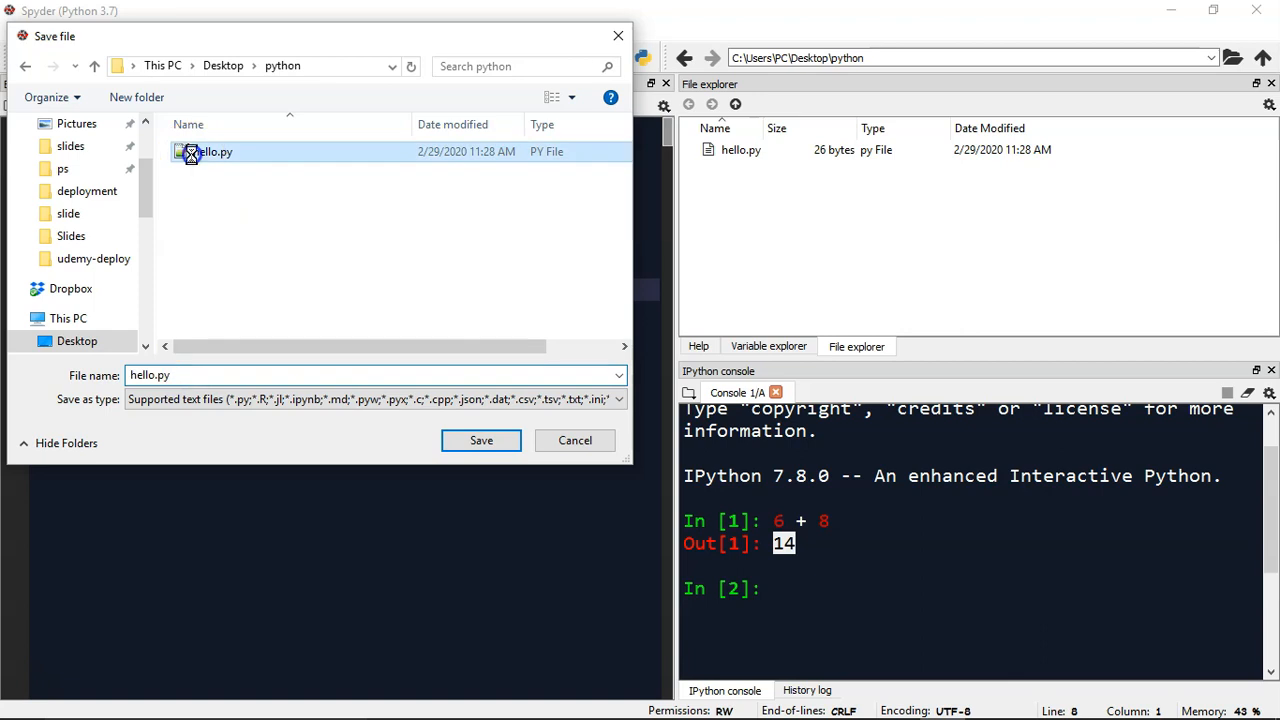
left_click(480, 440)
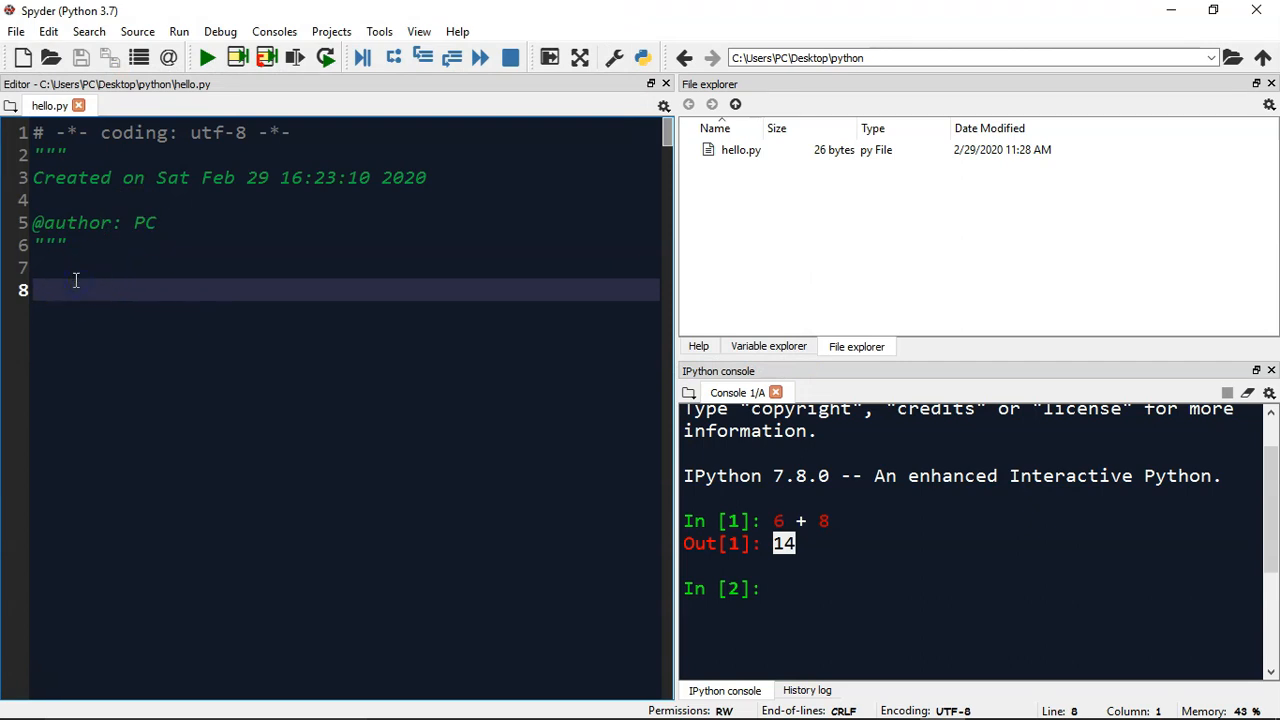
- Write print("Hello Python") on line 8 of hello.py
type("print")
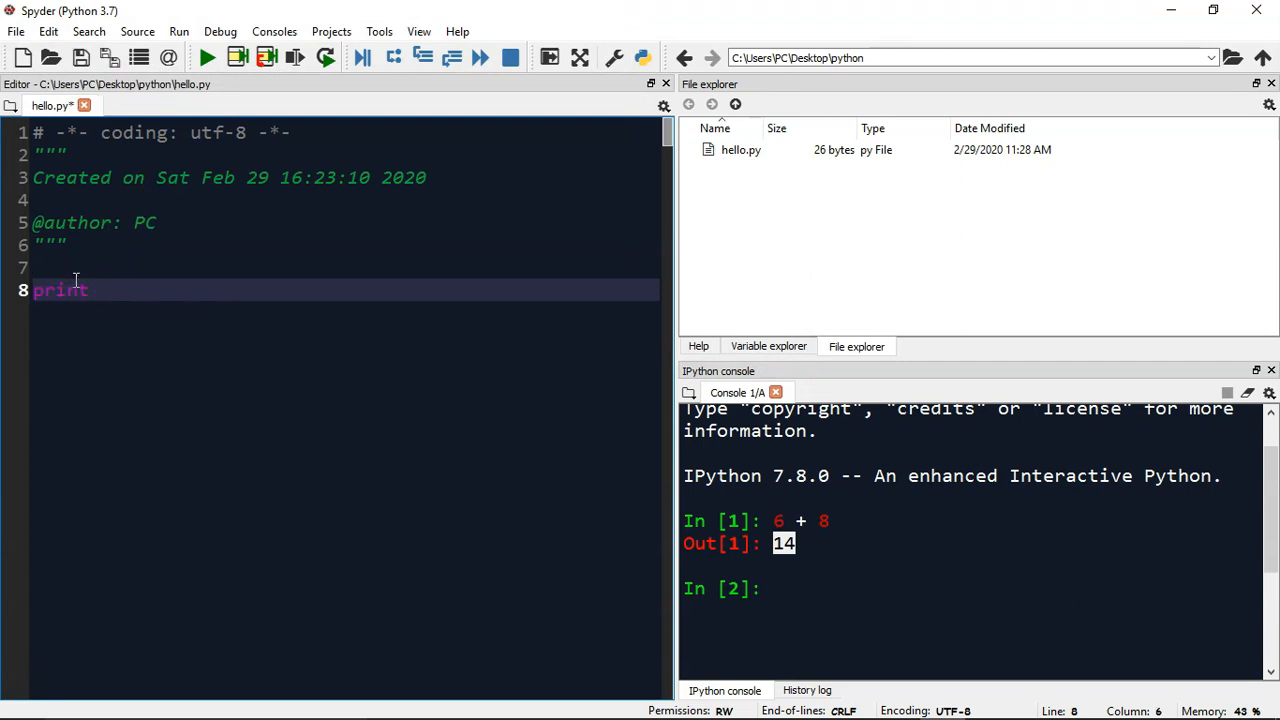
type("()")
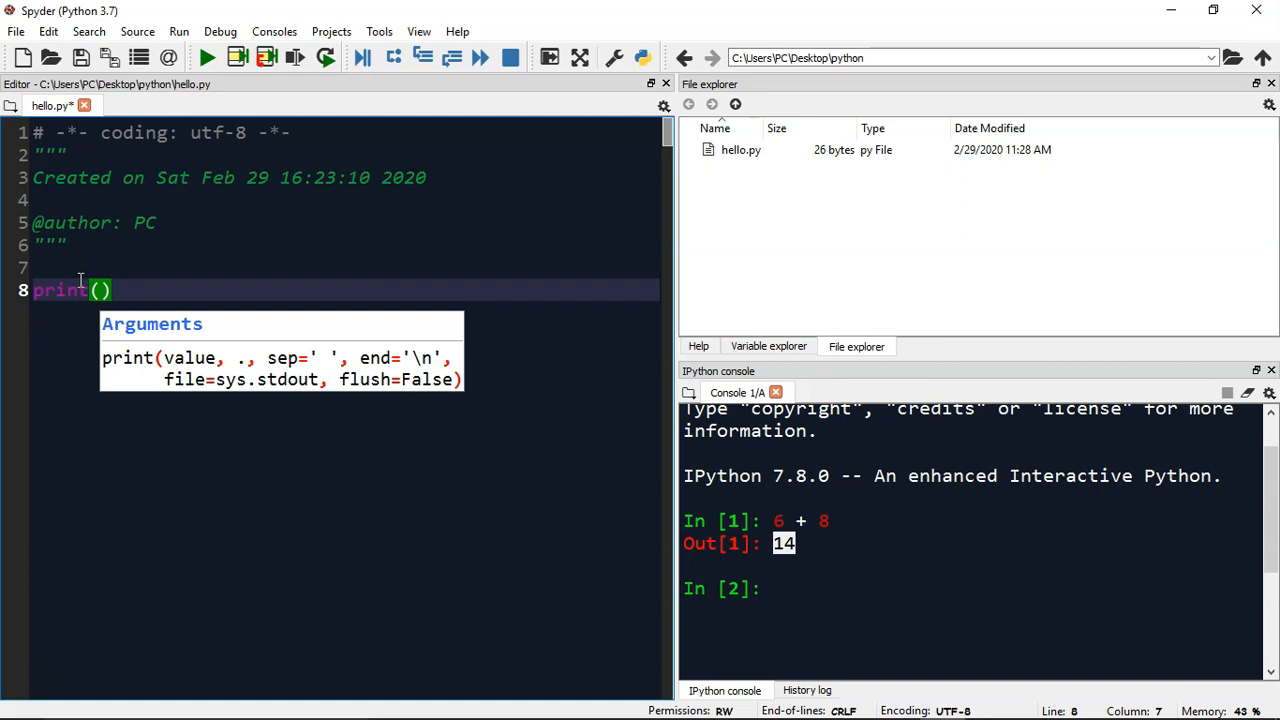
type("\"\"")
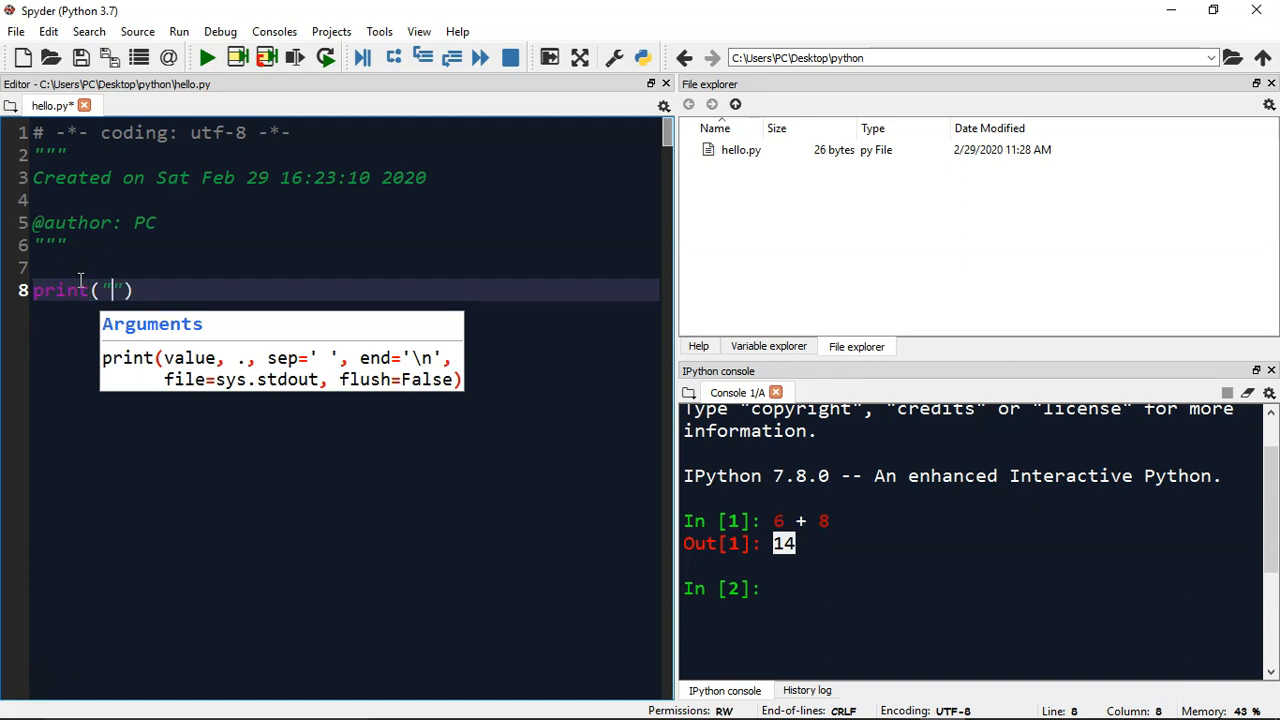
type("Hello")
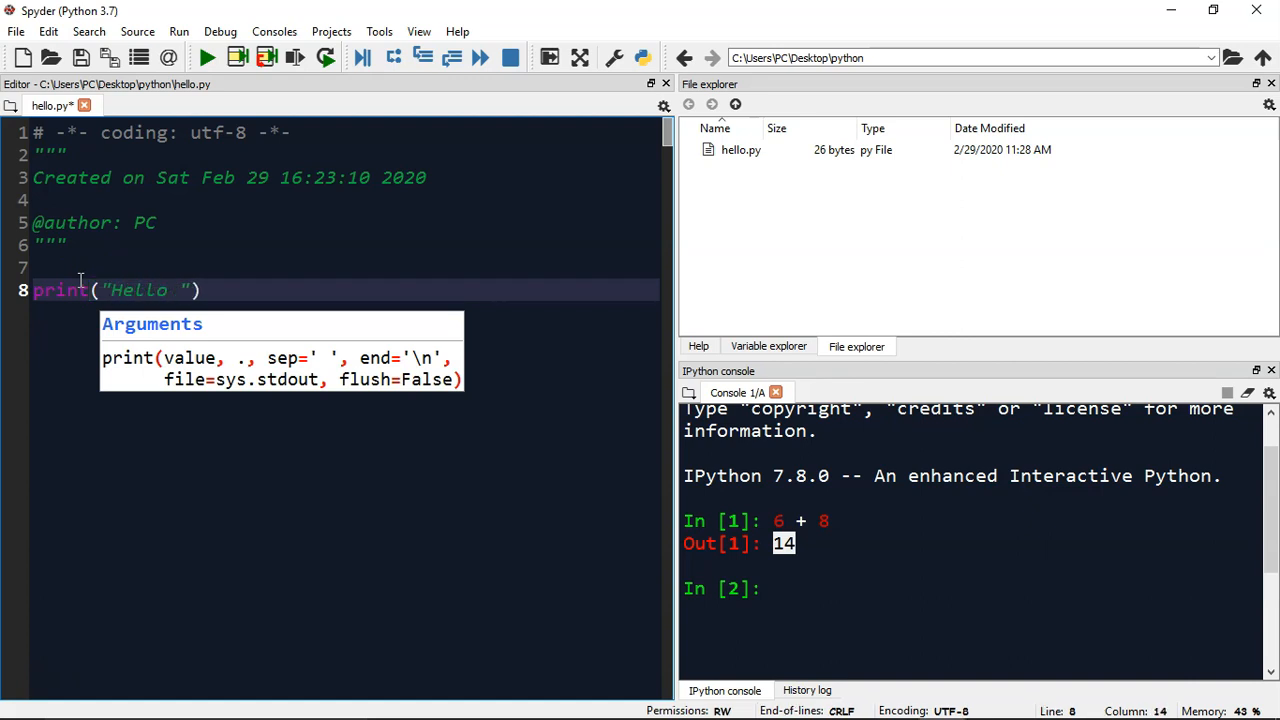
type("Python")
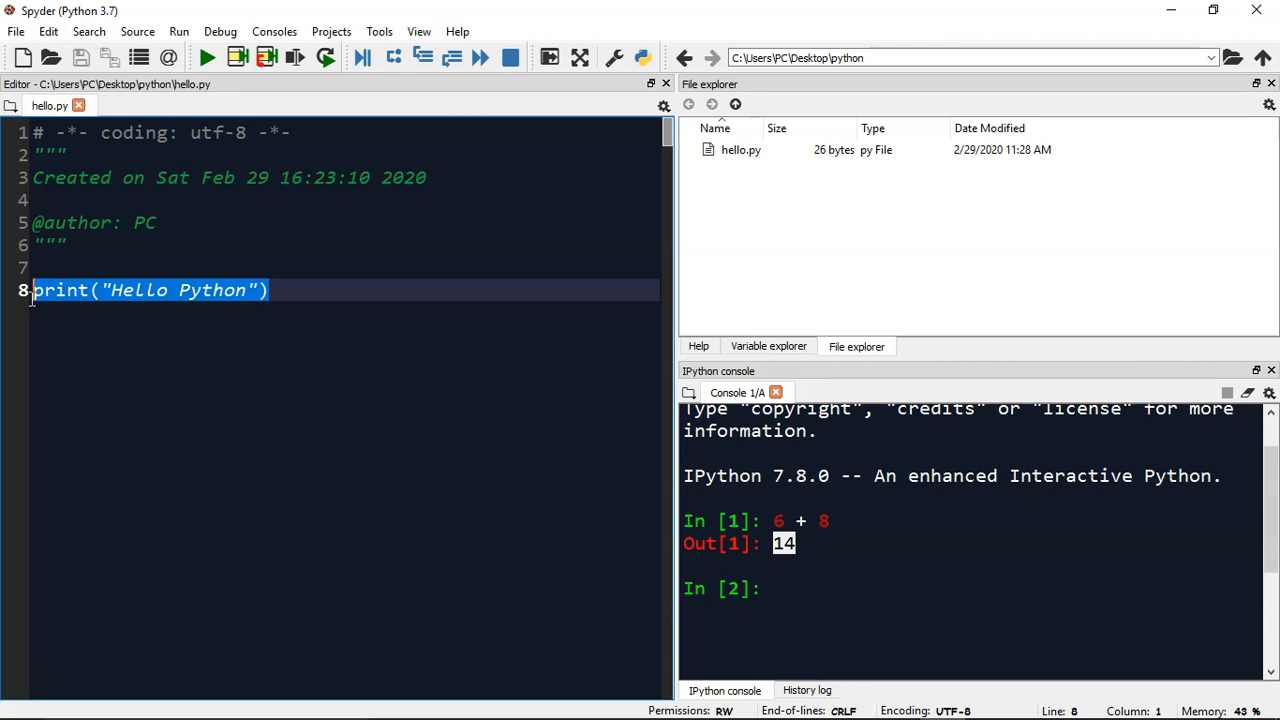
mouse_move(140, 328)
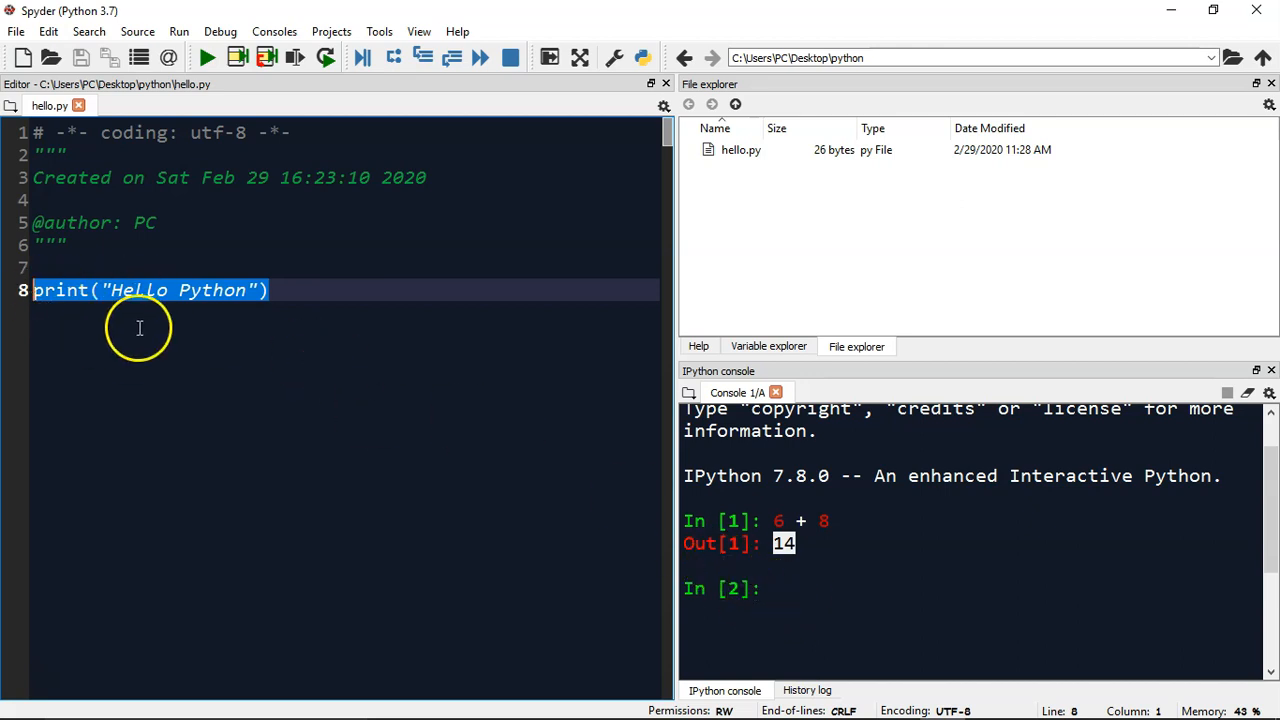
mouse_move(296, 280)
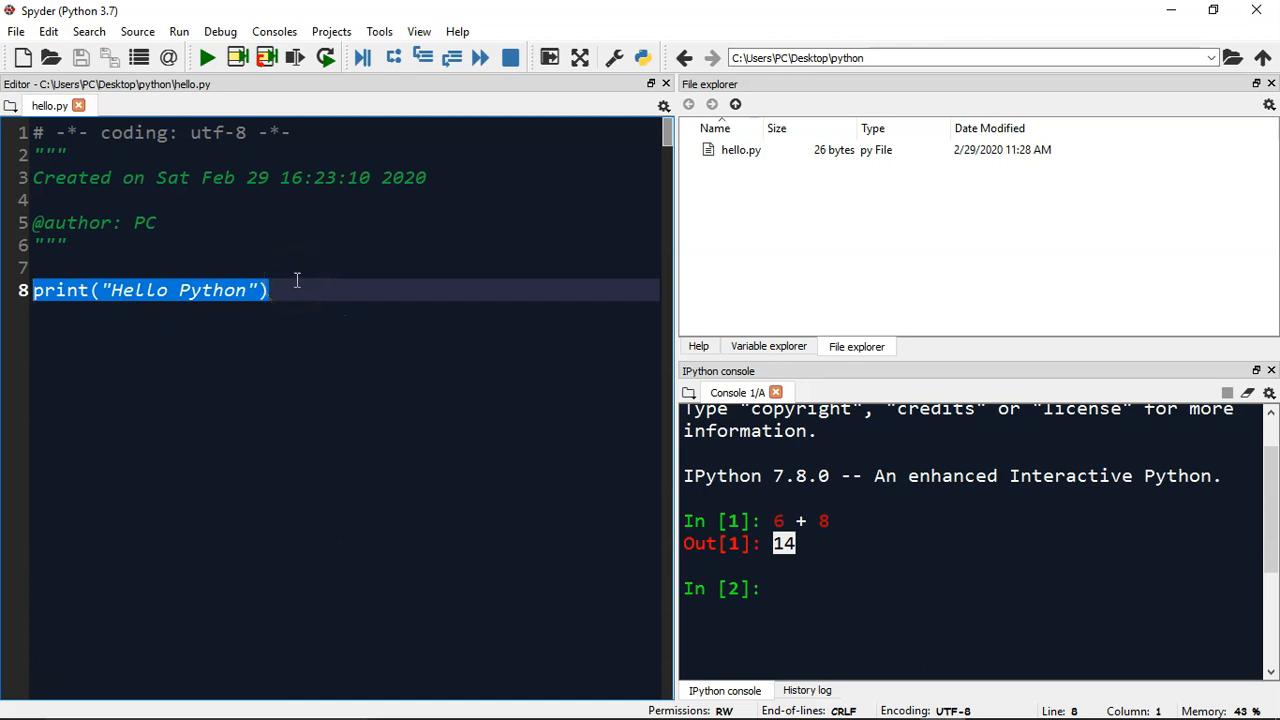
- Run the print line with Run selection, then start a new line after it to duplicate the print
left_click(206, 56)
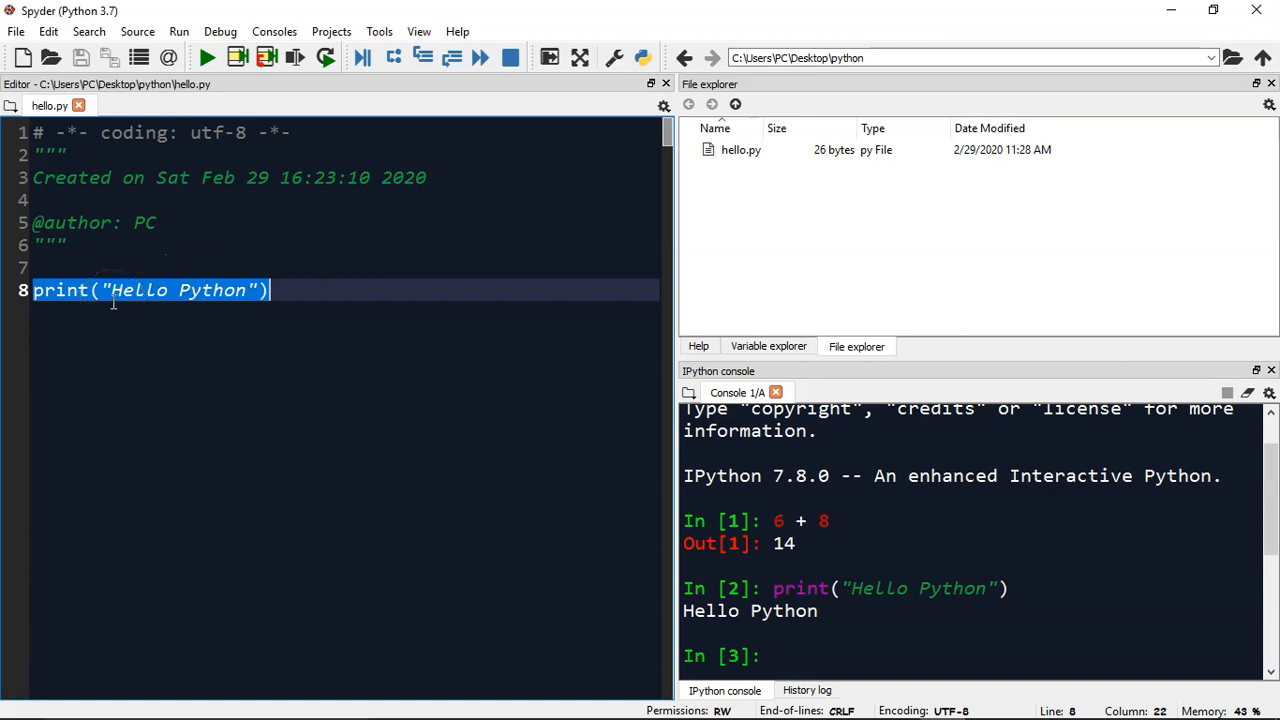
mouse_move(586, 420)
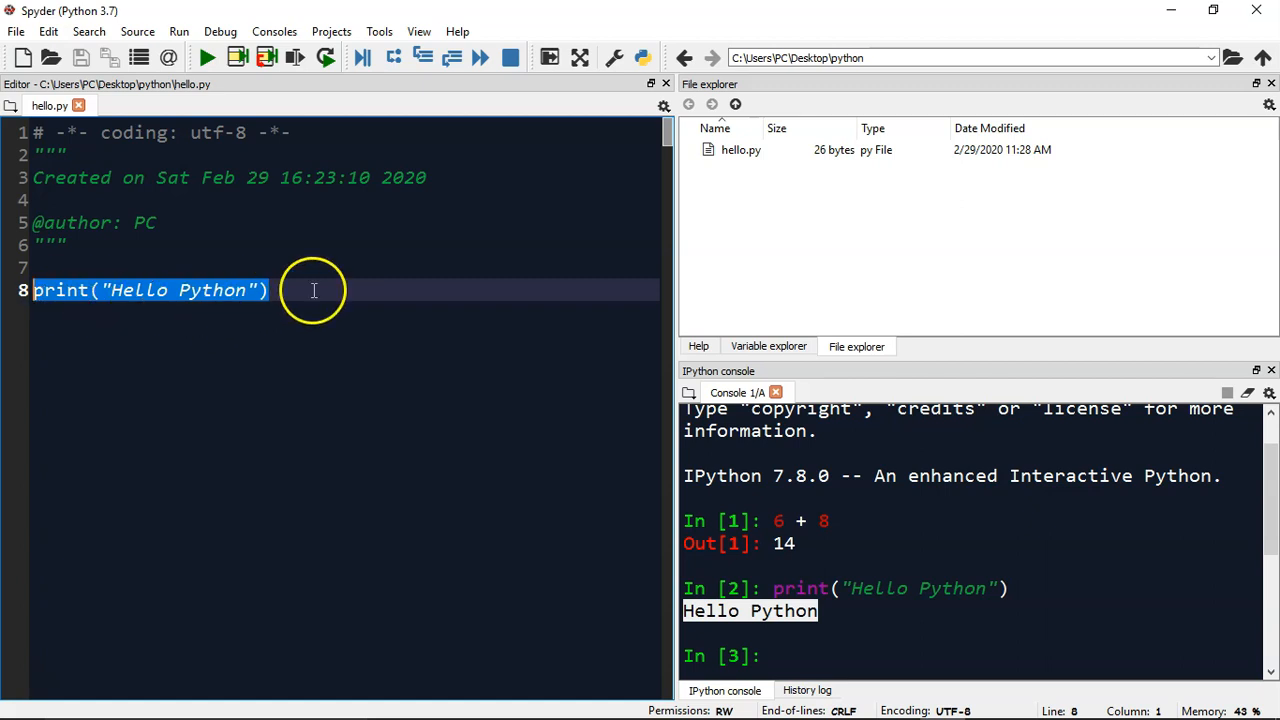
left_click(314, 290)
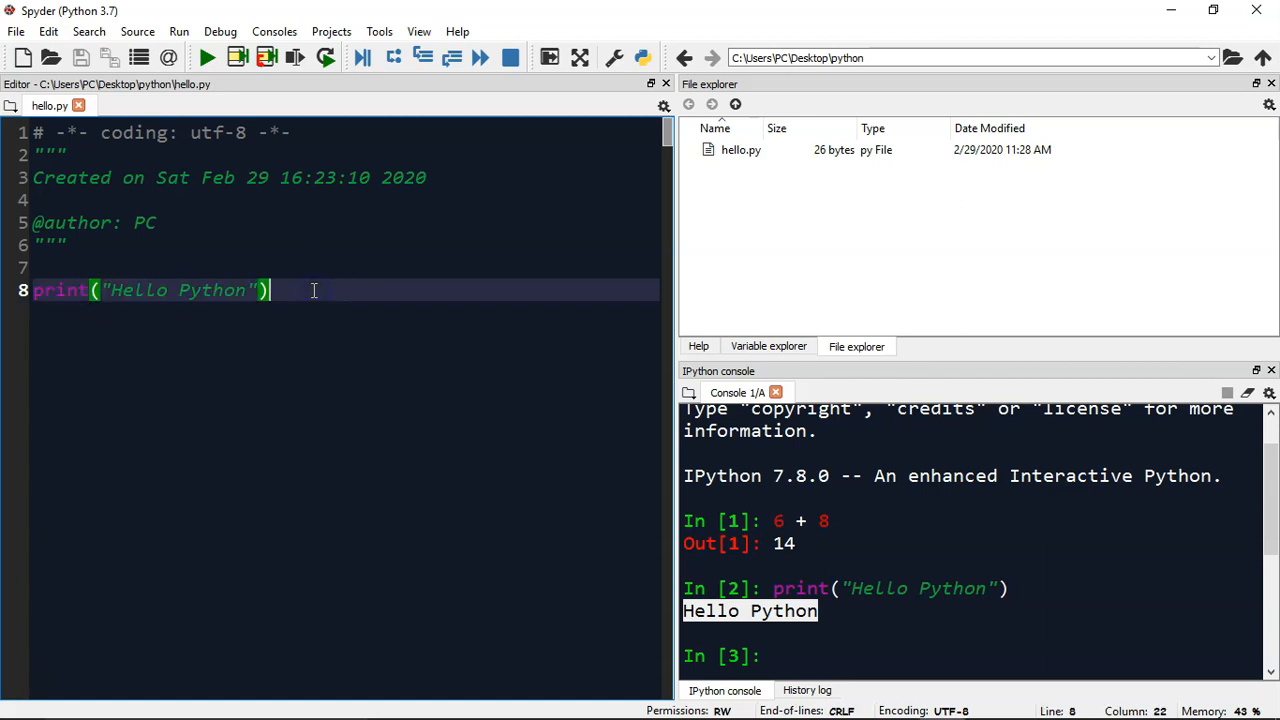
key("enter")
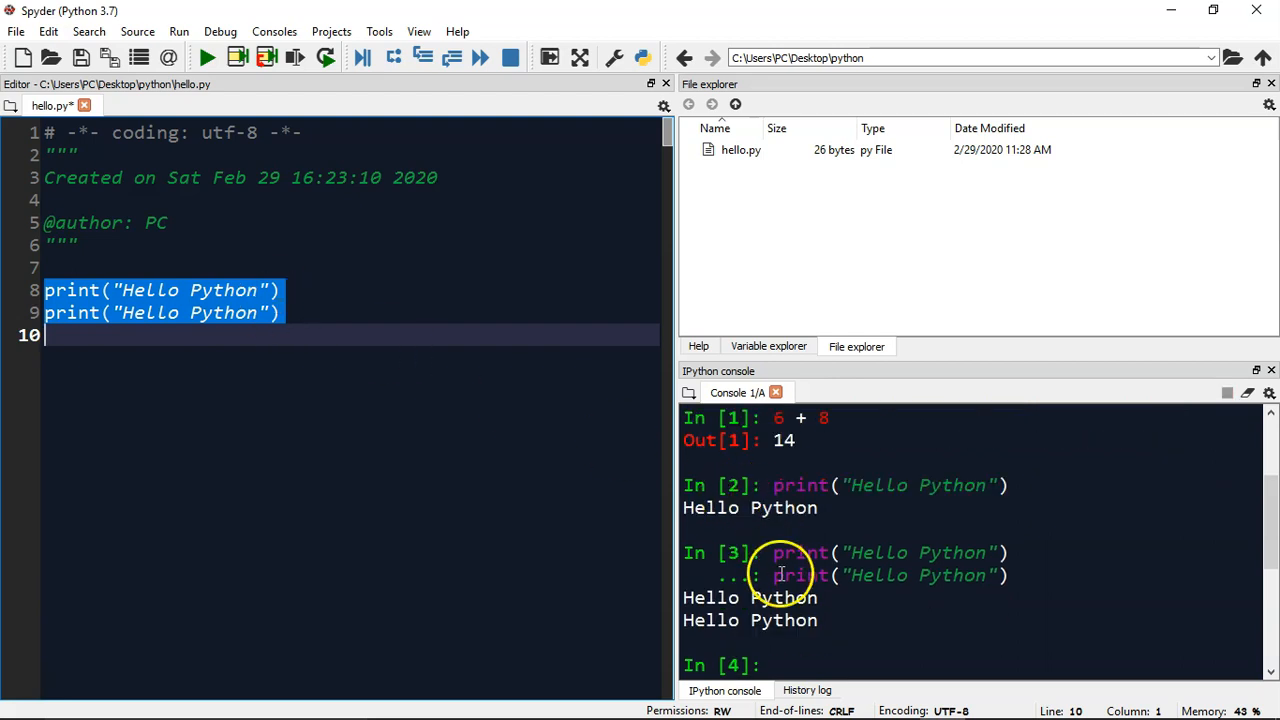
mouse_move(858, 624)
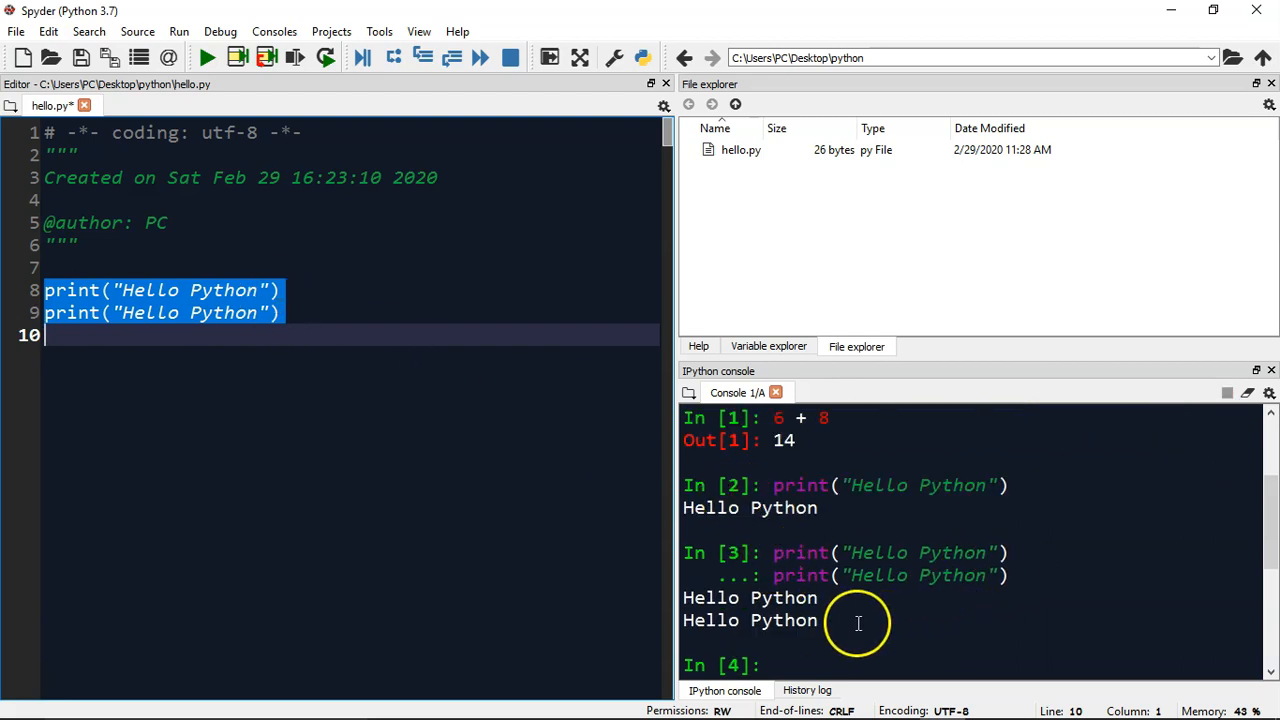
- Place the cursor in hello.py to work on the duplicated print line
left_click(304, 312)
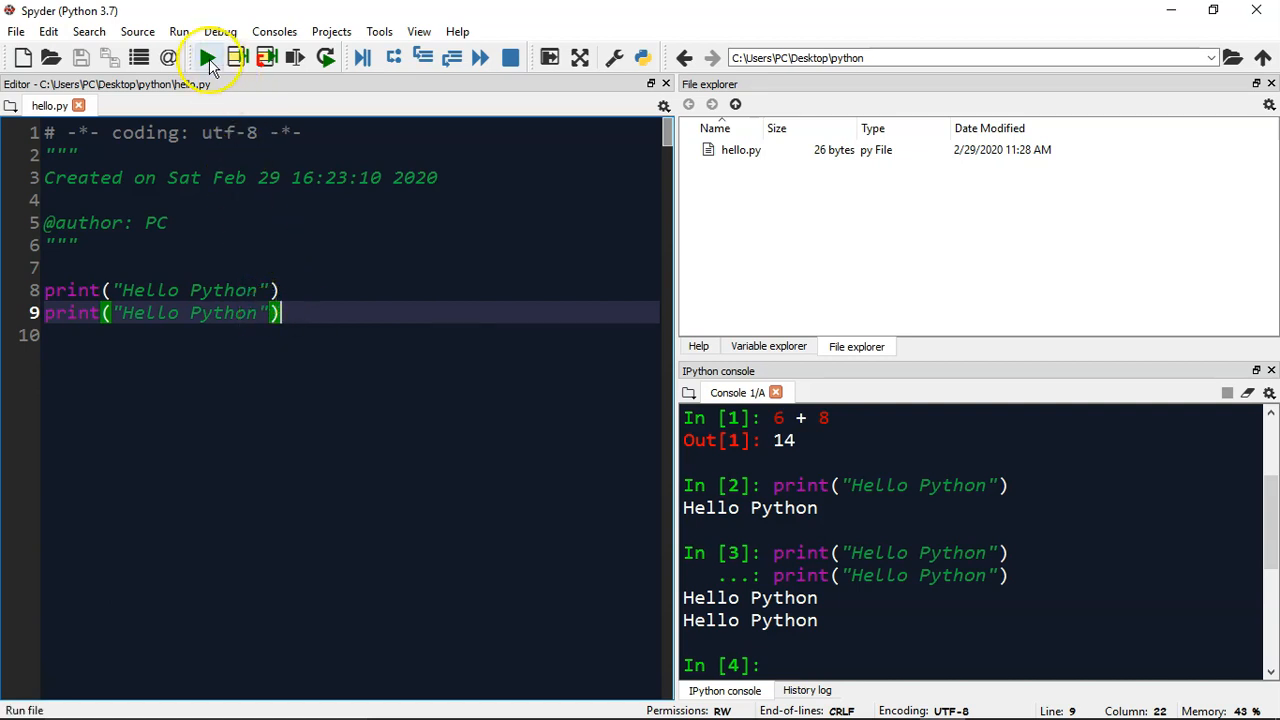
mouse_move(208, 56)
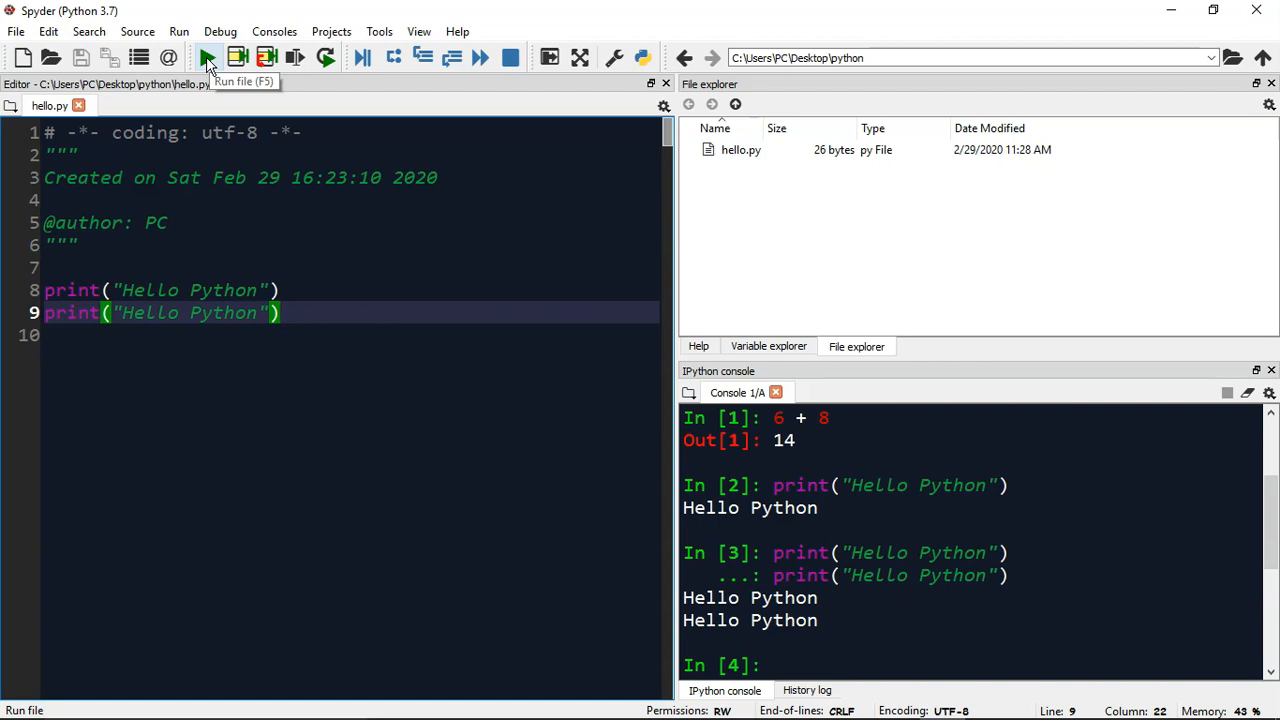
- Execute hello.py via runfile with default Run settings, printing Hello Python twice at In [4]
left_click(208, 56)
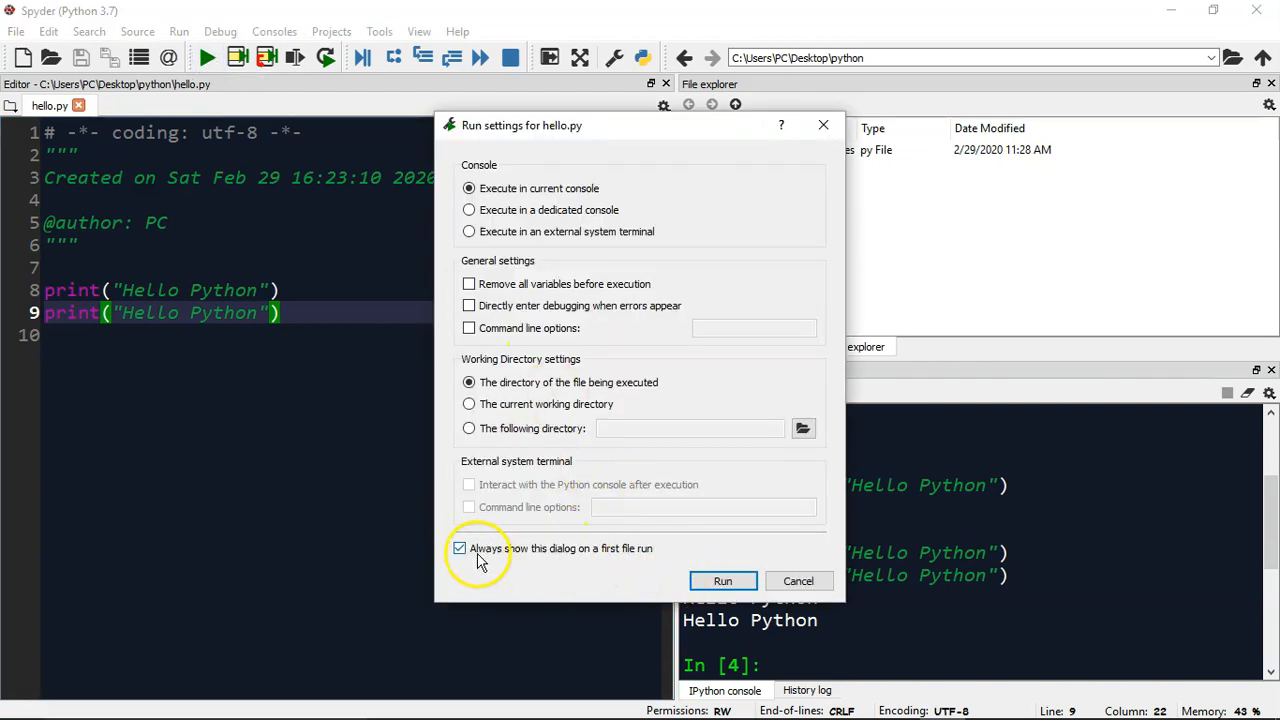
mouse_move(536, 548)
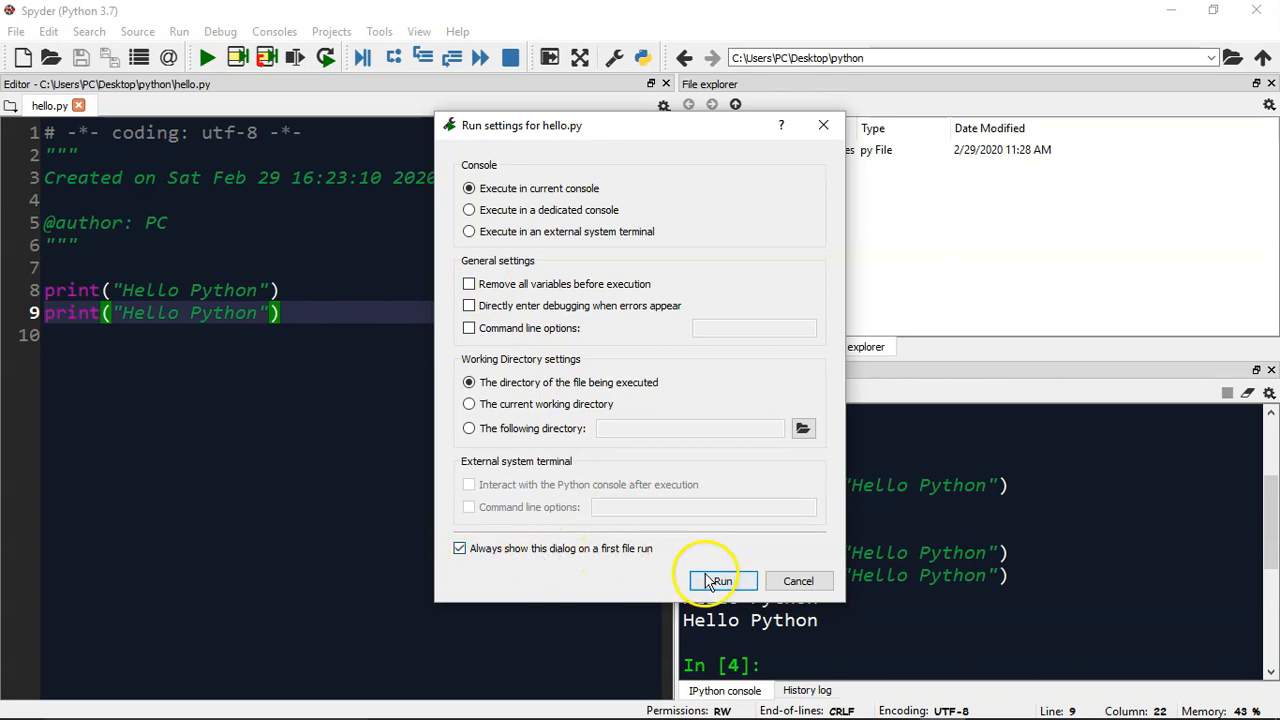
left_click(720, 580)
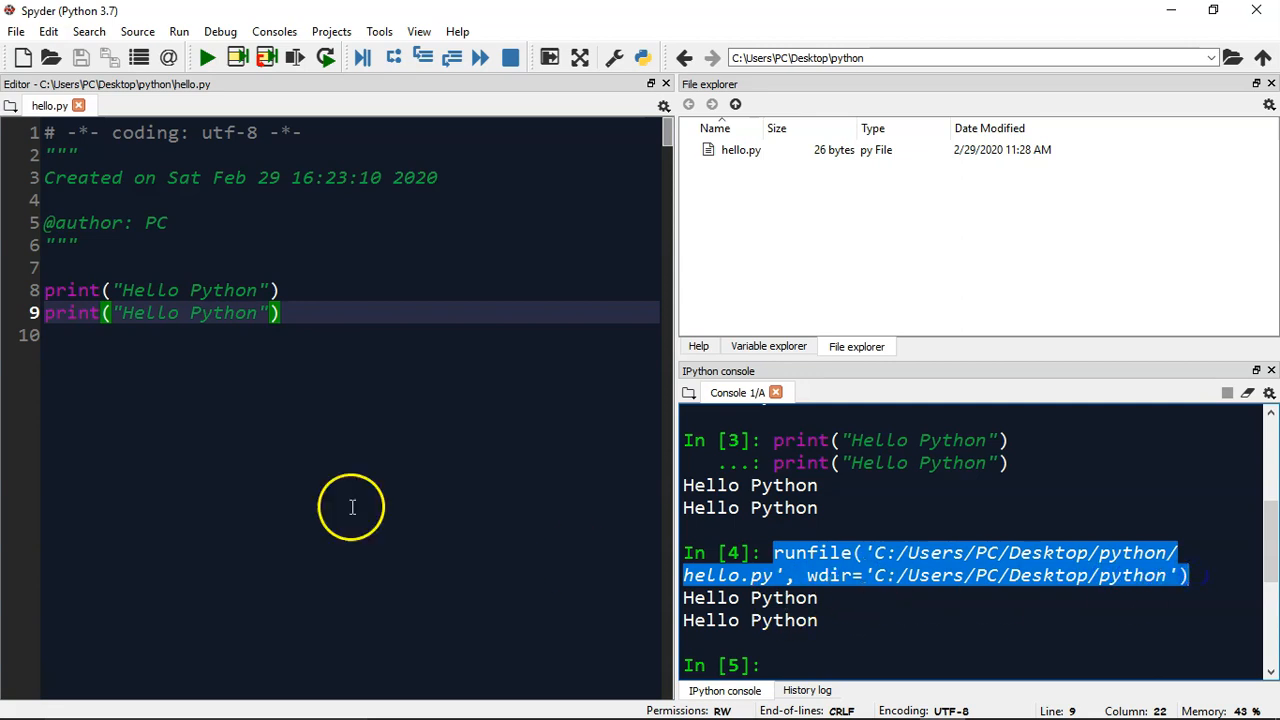
left_click(308, 312)
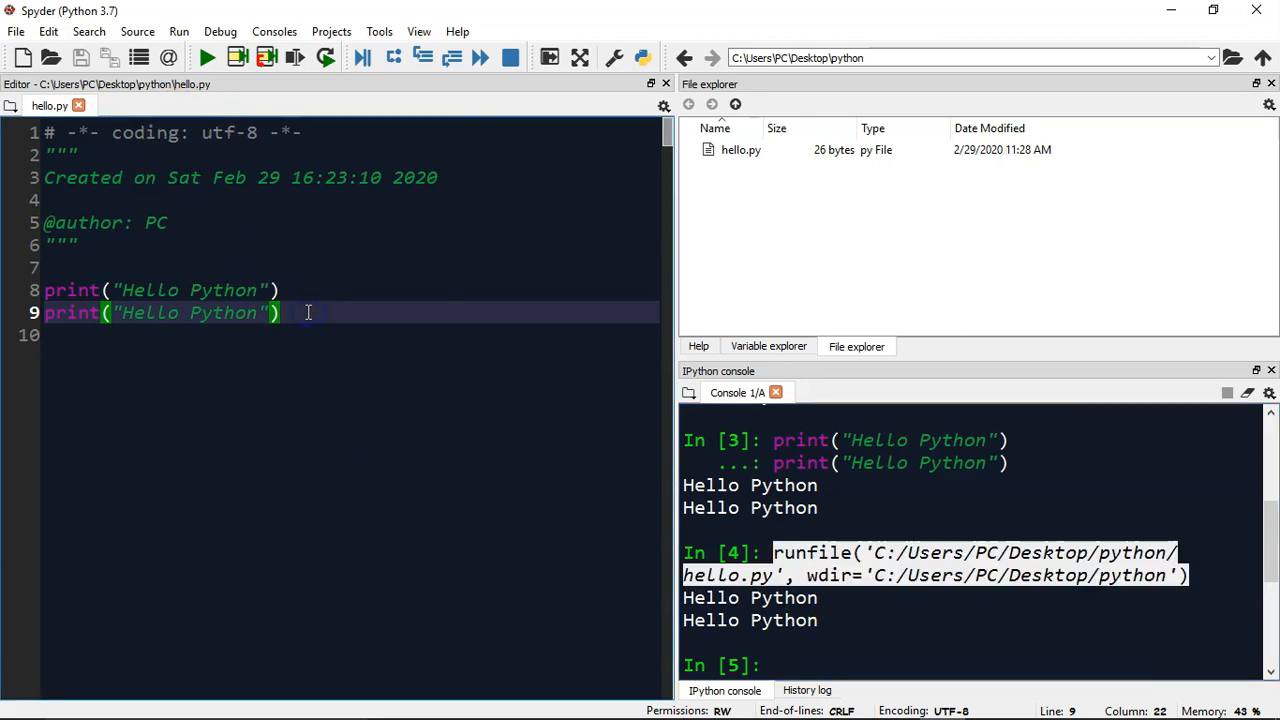